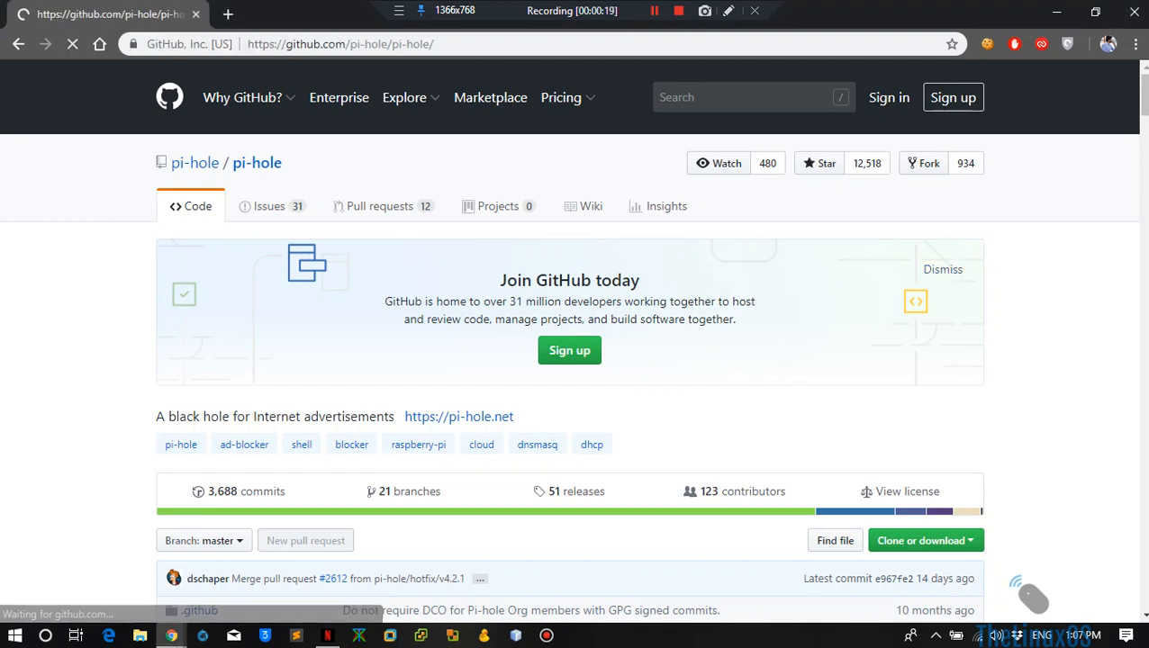
Dismiss the Join GitHub banner and read the pi-hole README down to 'One-Step Automated Install'
left_click(942, 270)
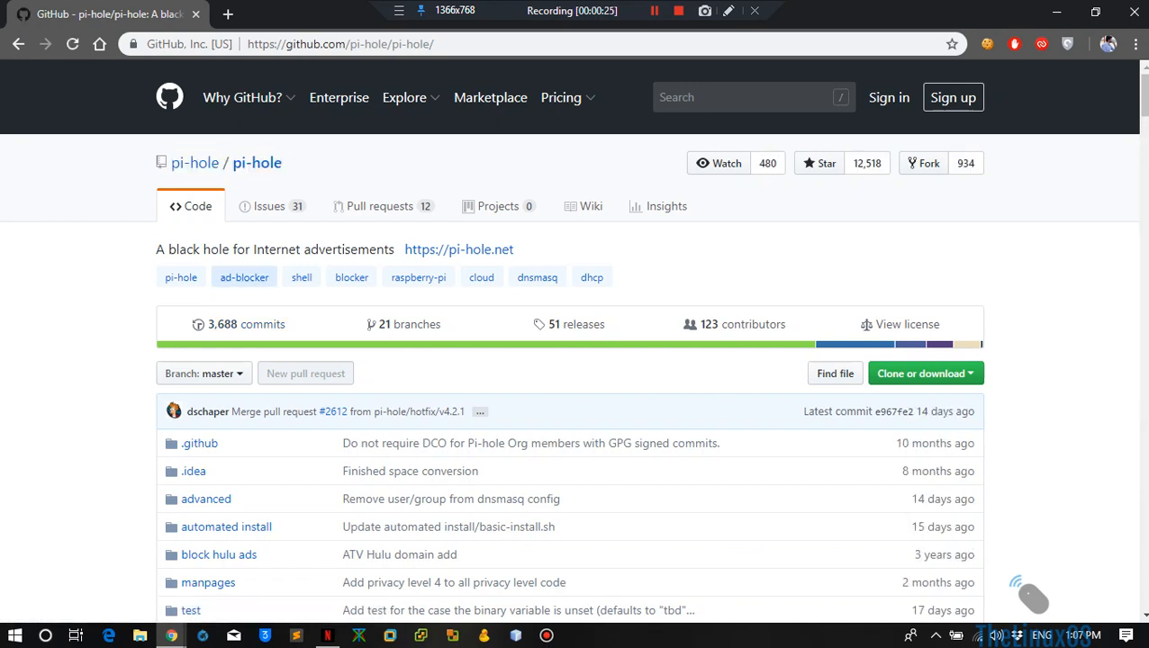
double_click(183, 248)
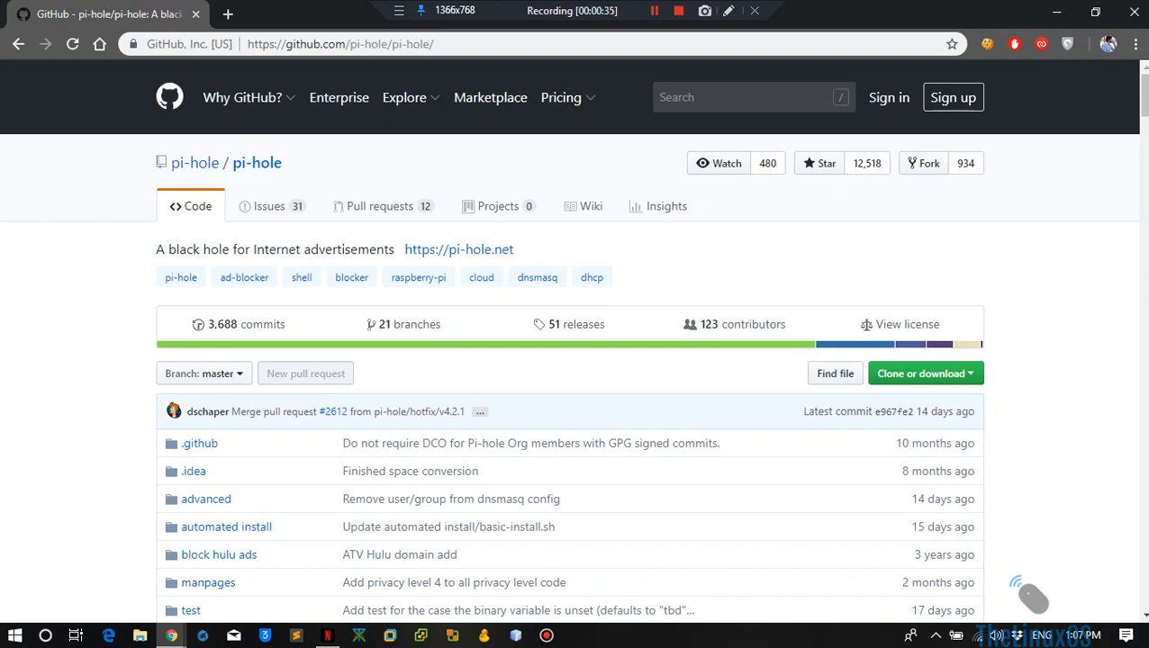
scroll("down", 3)
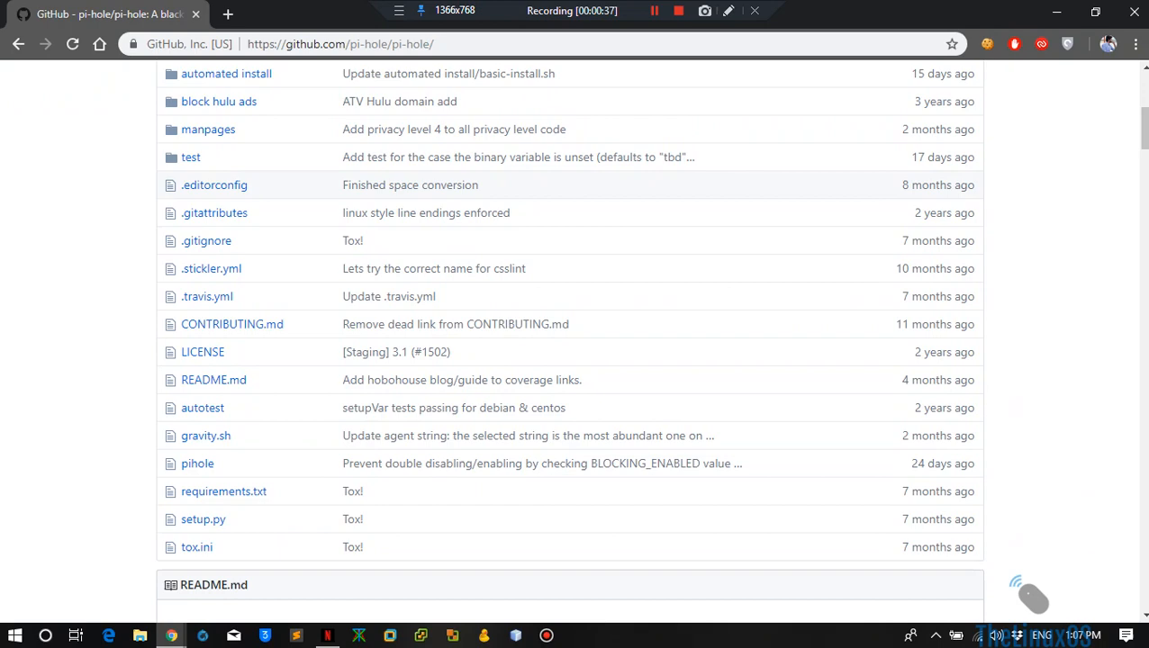
scroll("down", 3)
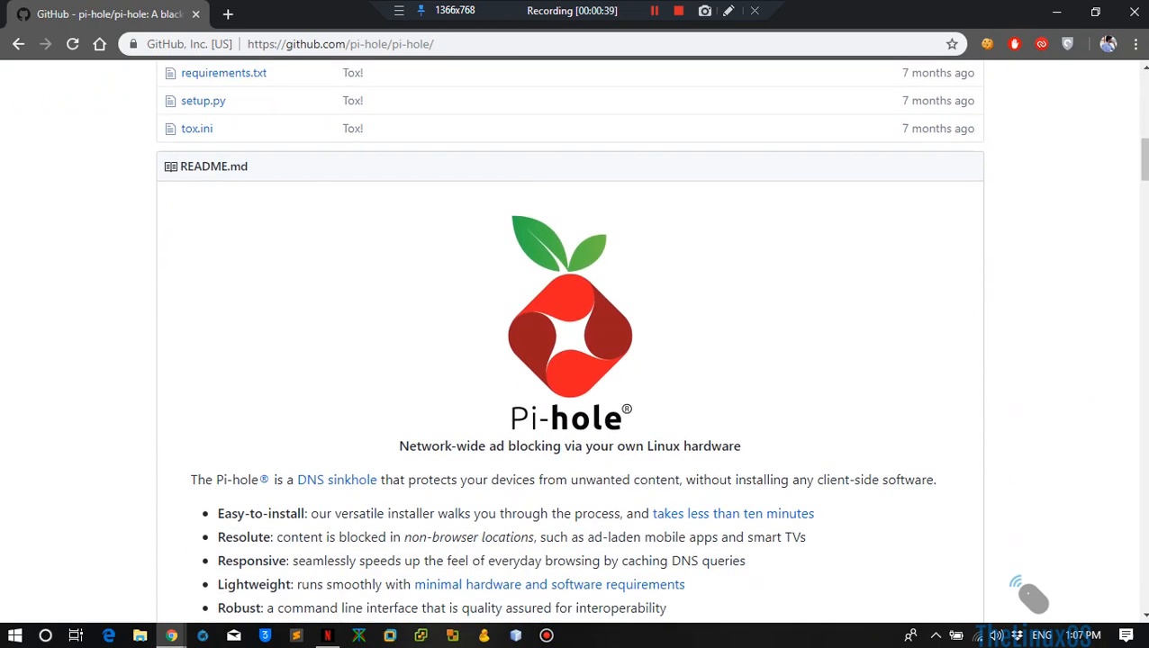
scroll("down", 3)
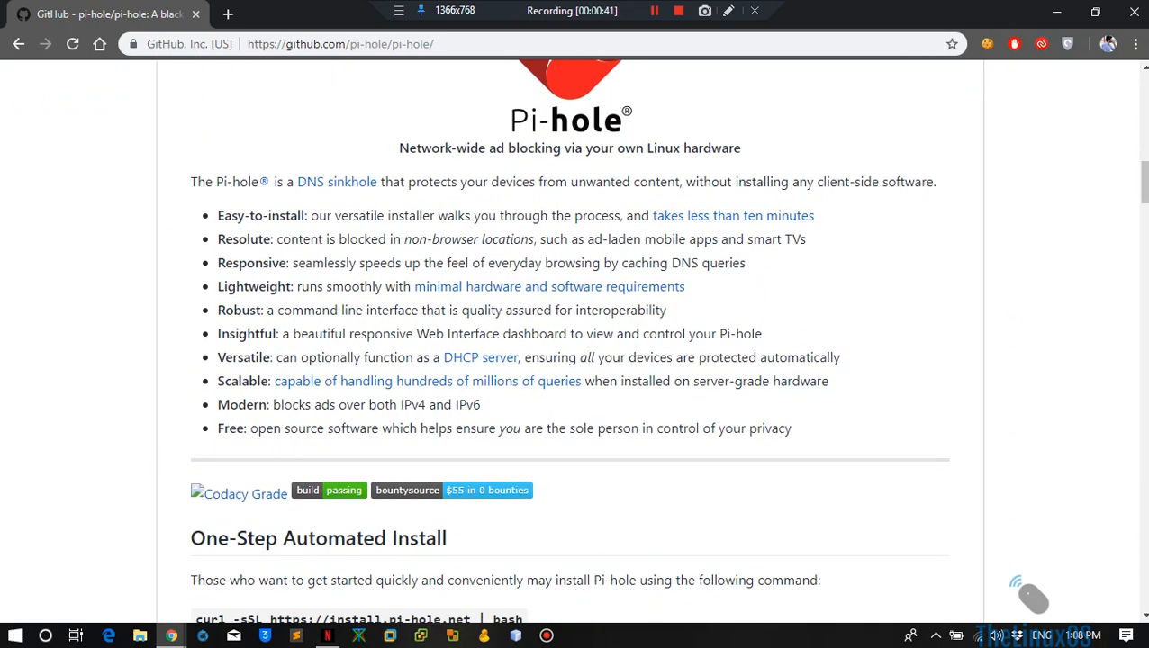
left_click_drag(400, 147, 226, 216)
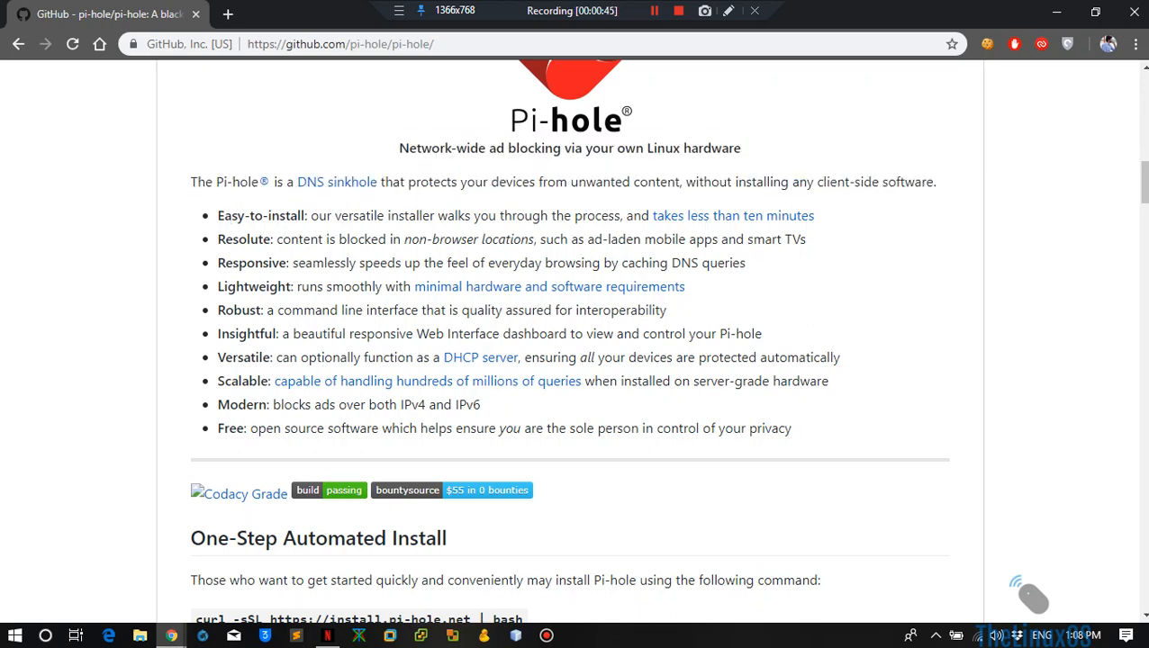
type("raspberrypi.org")
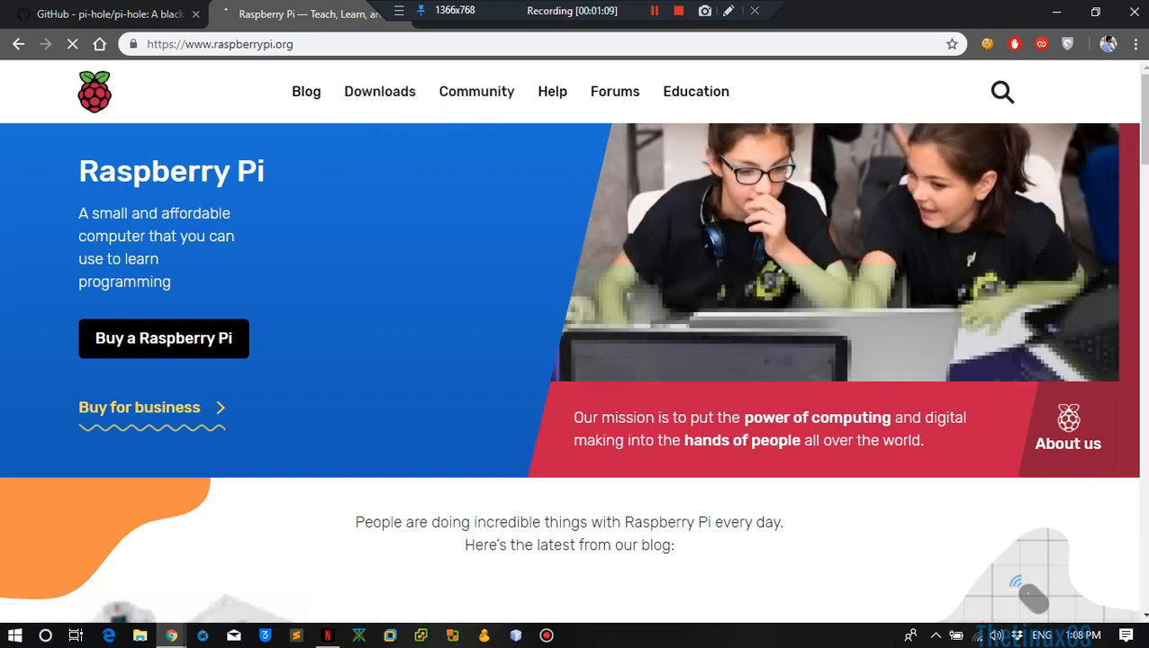
Browse the Downloads page past NOOBS and Raspbian to Third Party Operating System Images
left_click(378, 90)
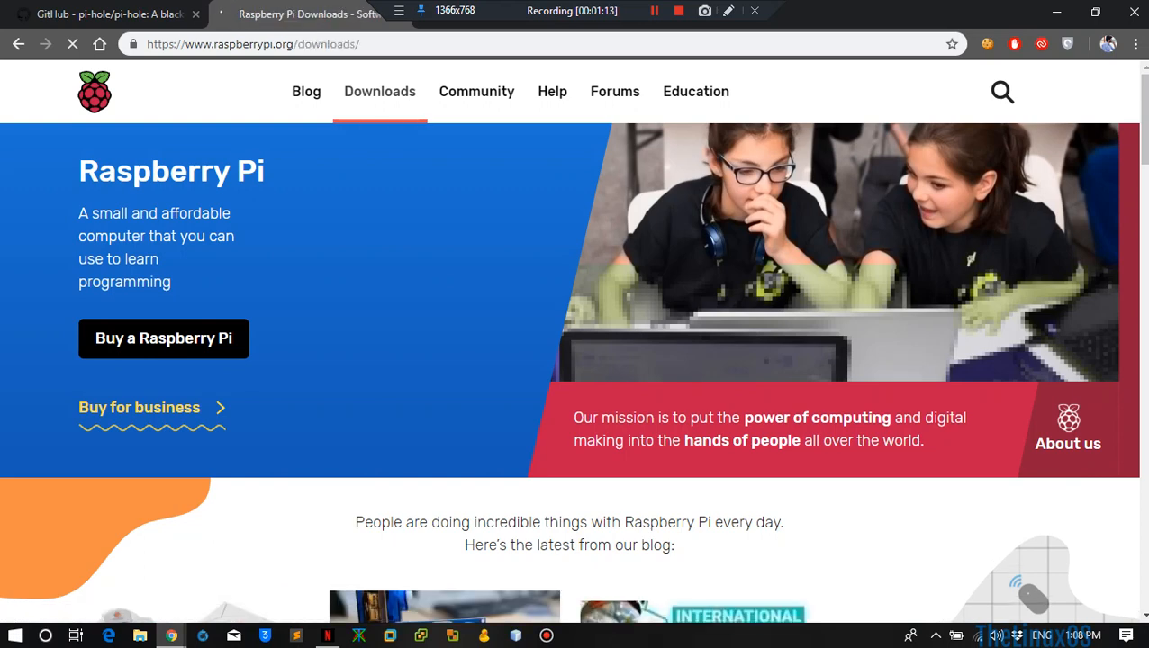
left_click(378, 90)
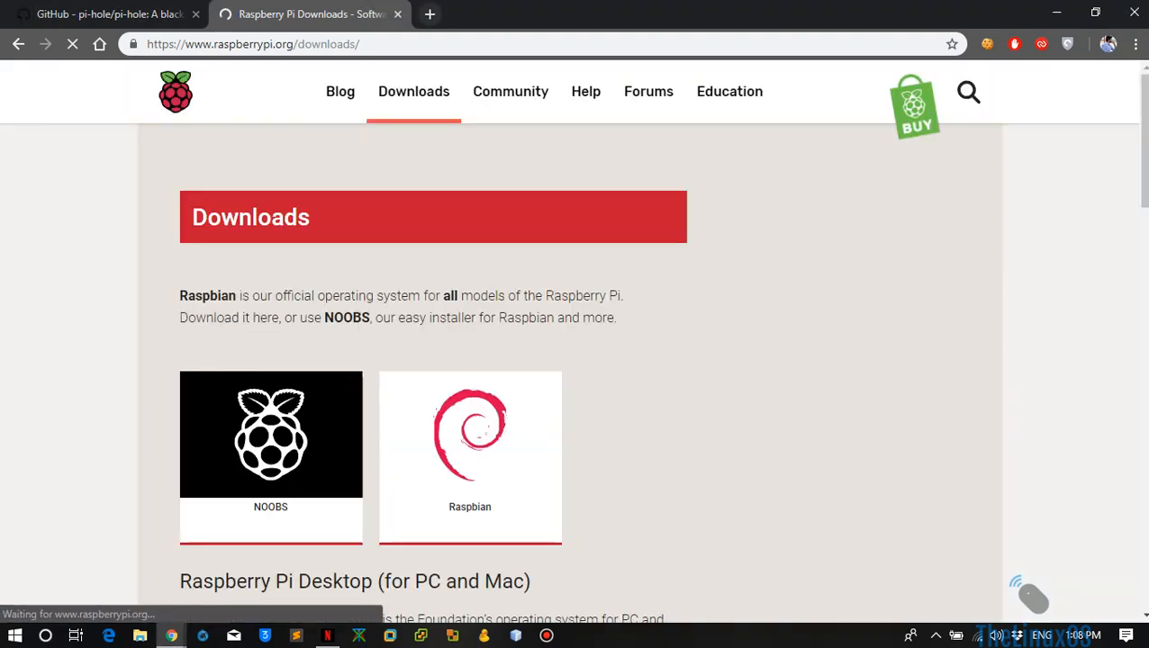
scroll("down", 3)
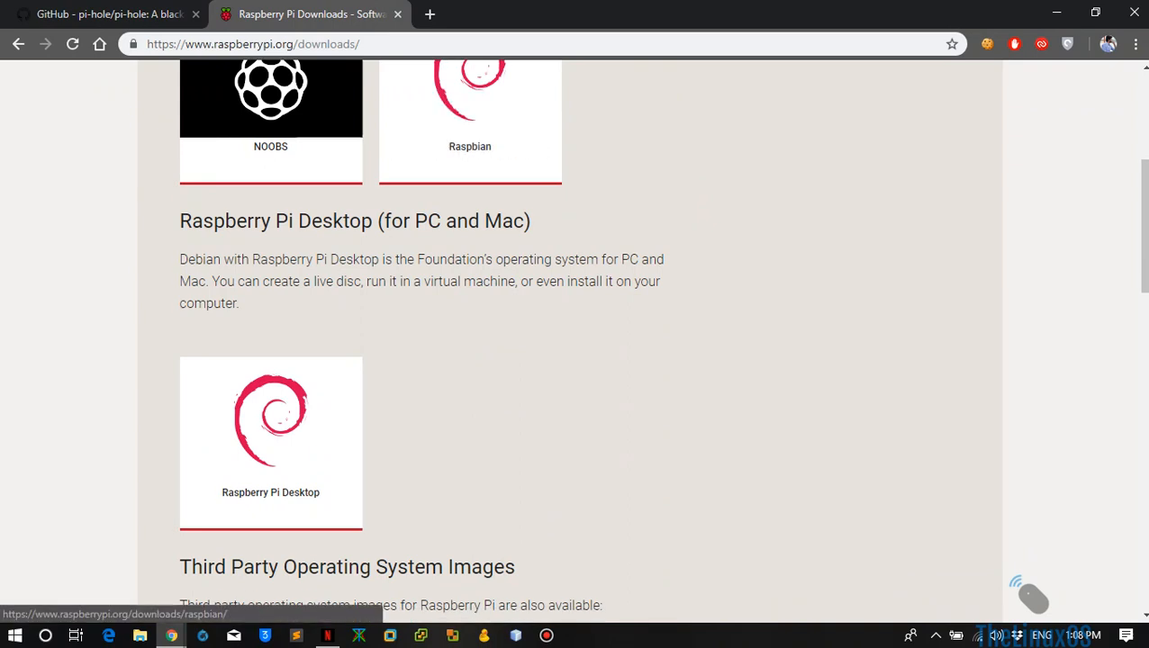
scroll("down", 3)
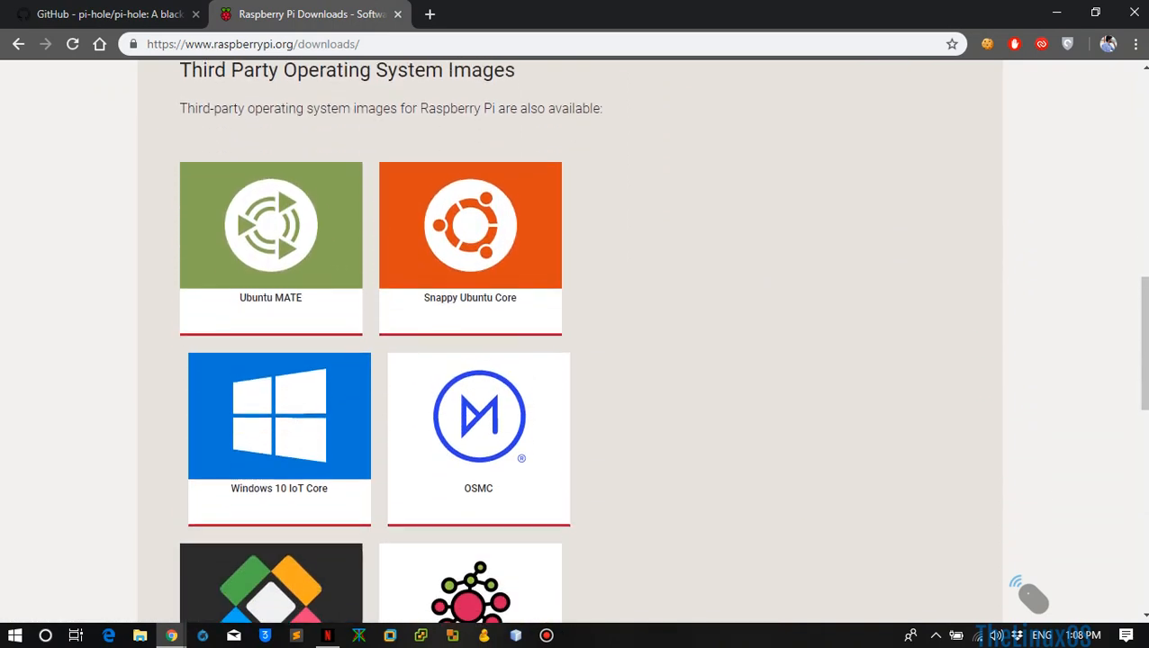
scroll("up", 3)
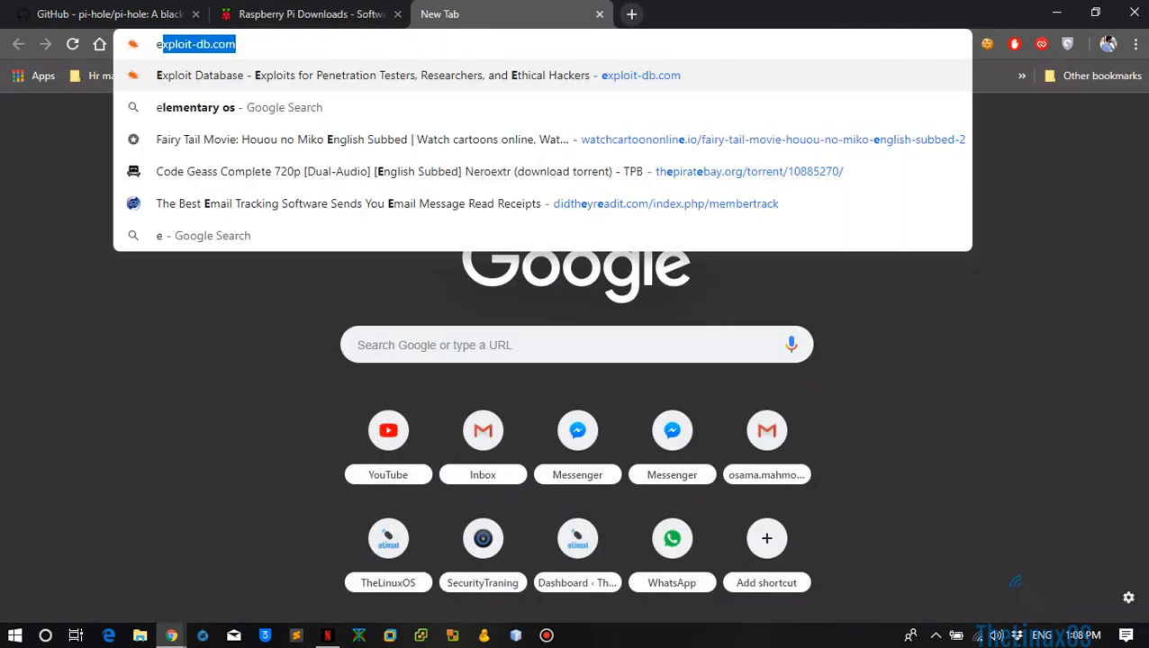
Load balena.io/etcher in the new tab, then return to the pi-hole GitHub tab
type("etcher/")
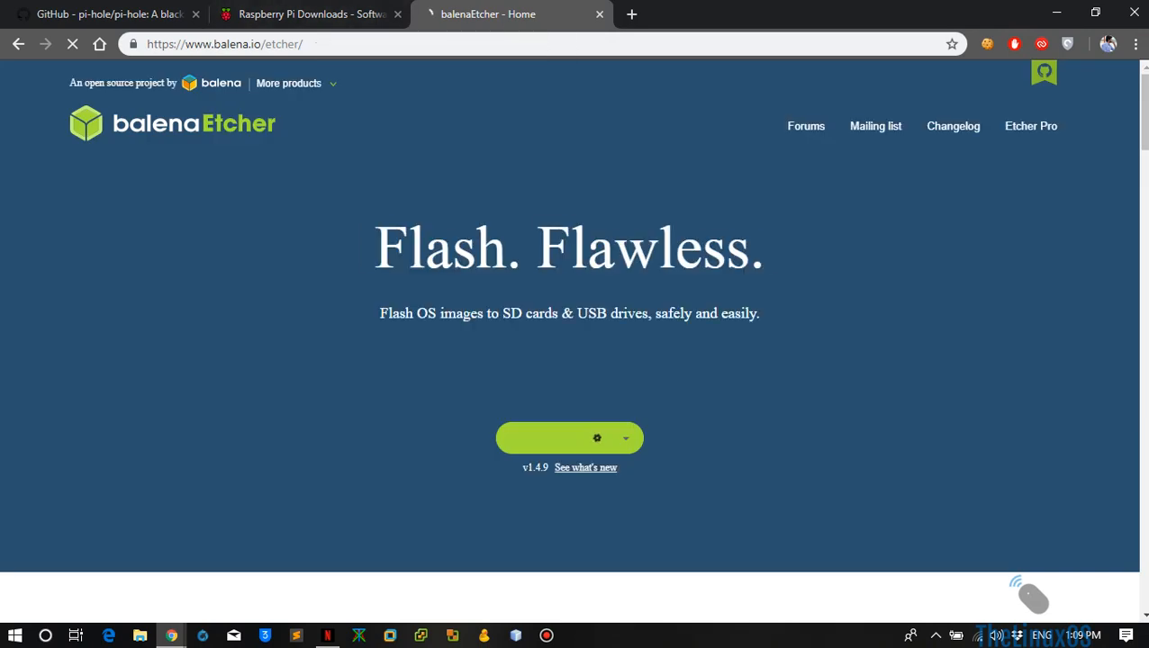
left_click(562, 437)
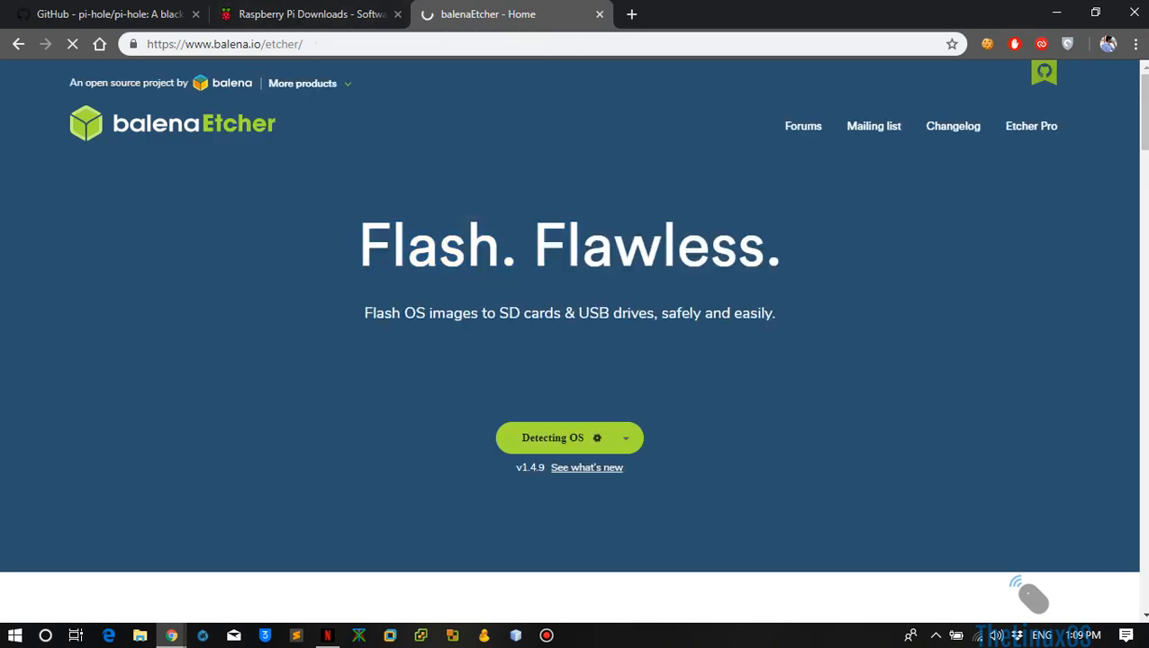
mouse_move(310, 15)
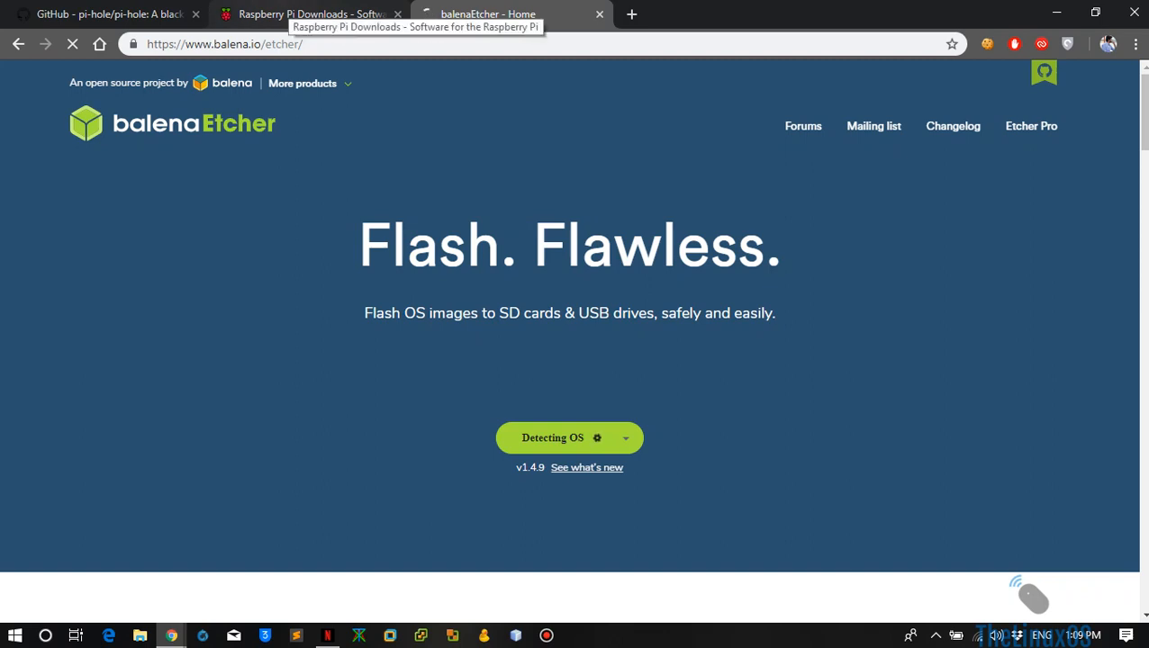
mouse_move(104, 14)
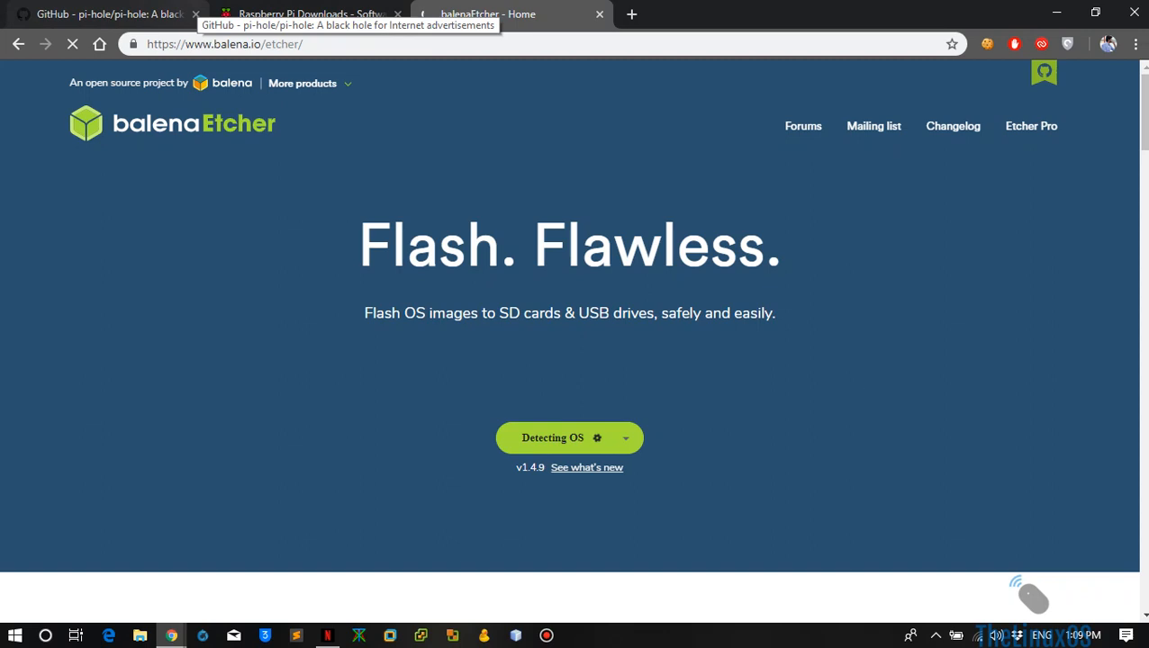
left_click(108, 15)
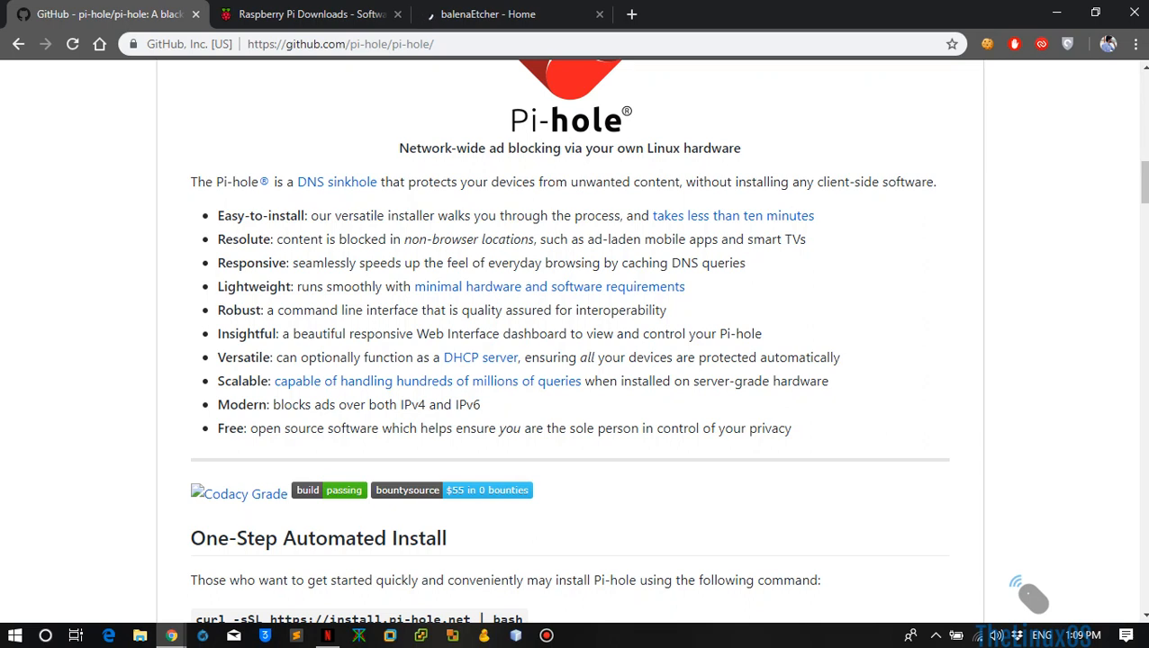
Launch PuTTY from the Start menu and start the saved pi session to 192.168.0.108
left_click(15, 635)
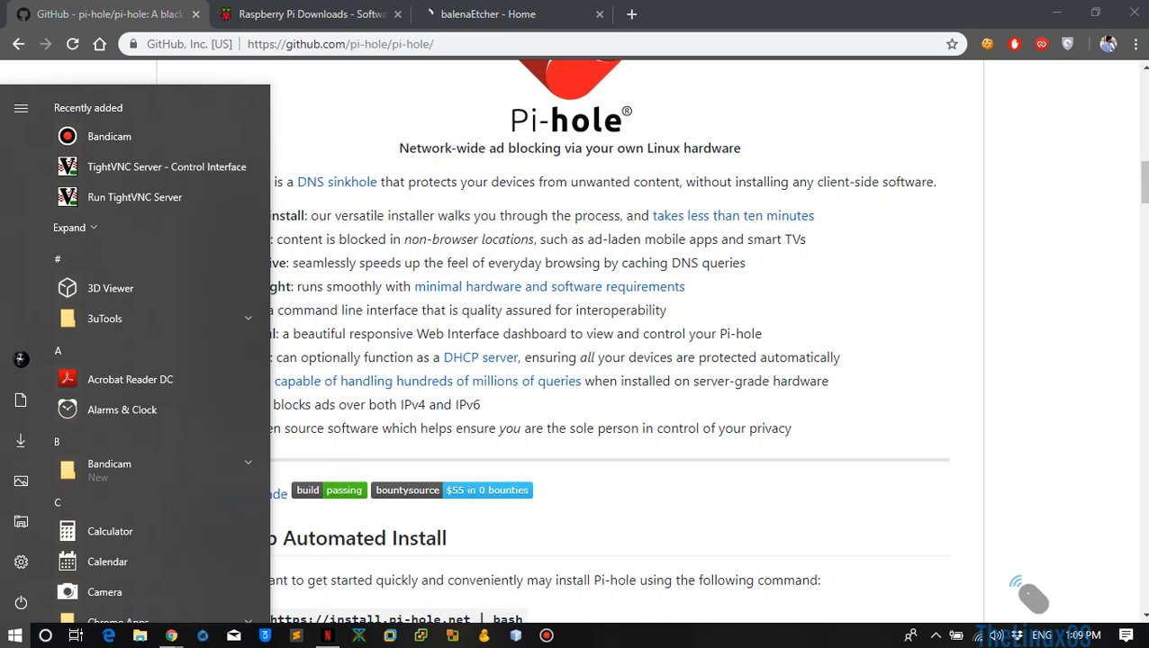
type("pu")
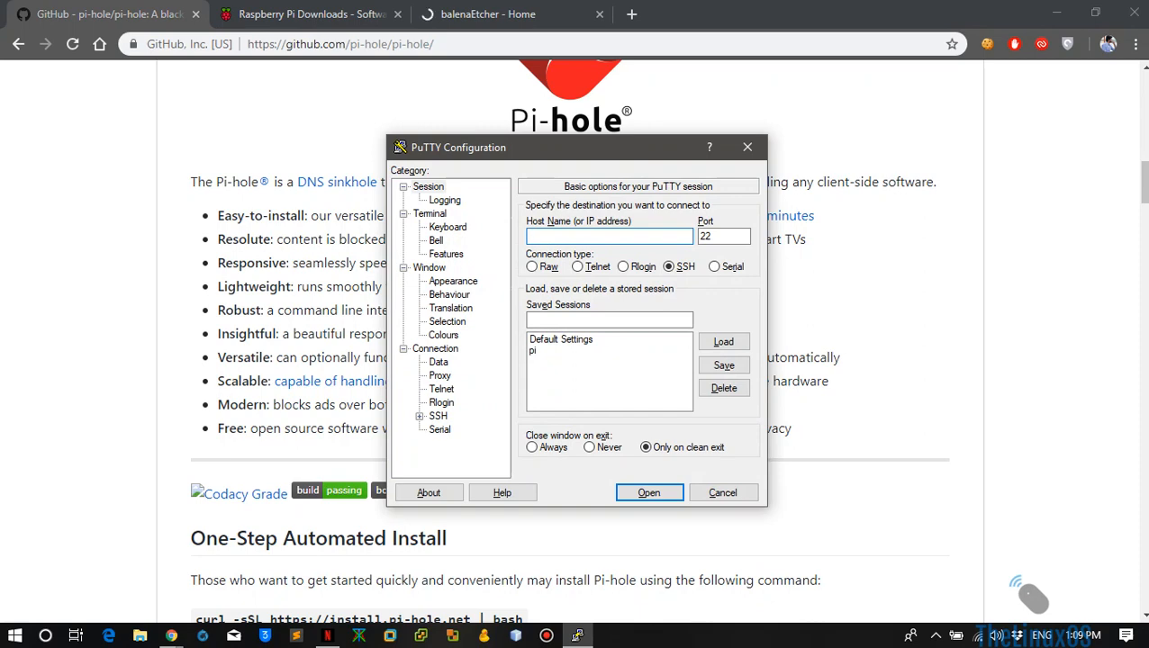
left_click(648, 494)
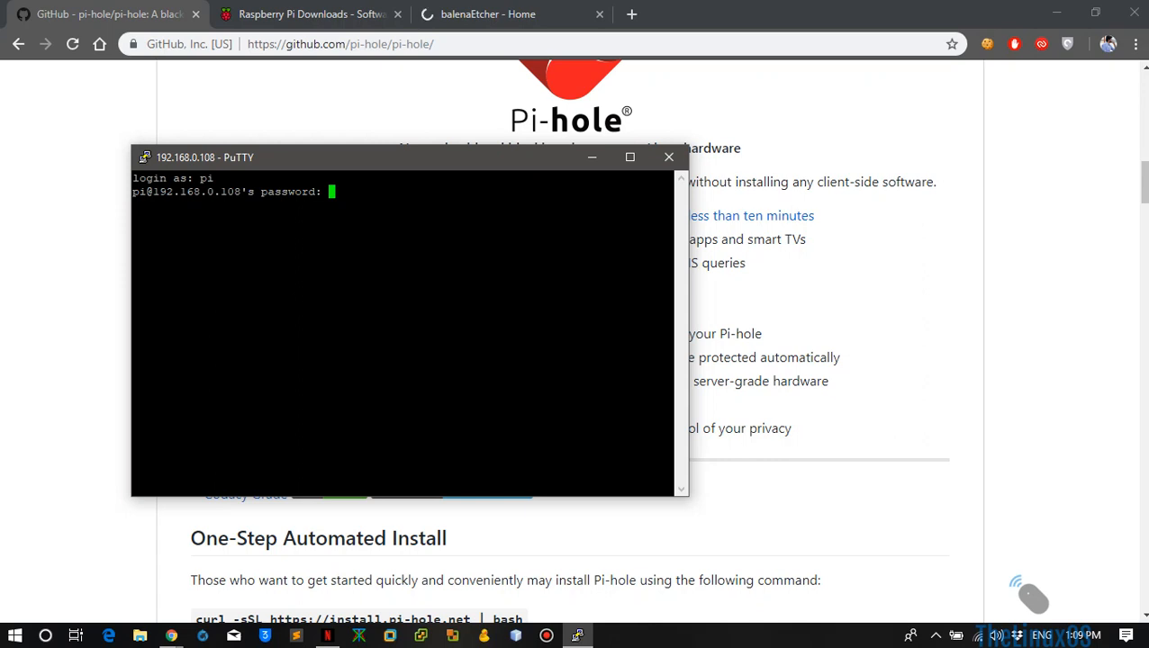
Log in as pi after one denied password attempt and clear the terminal
key("Return")
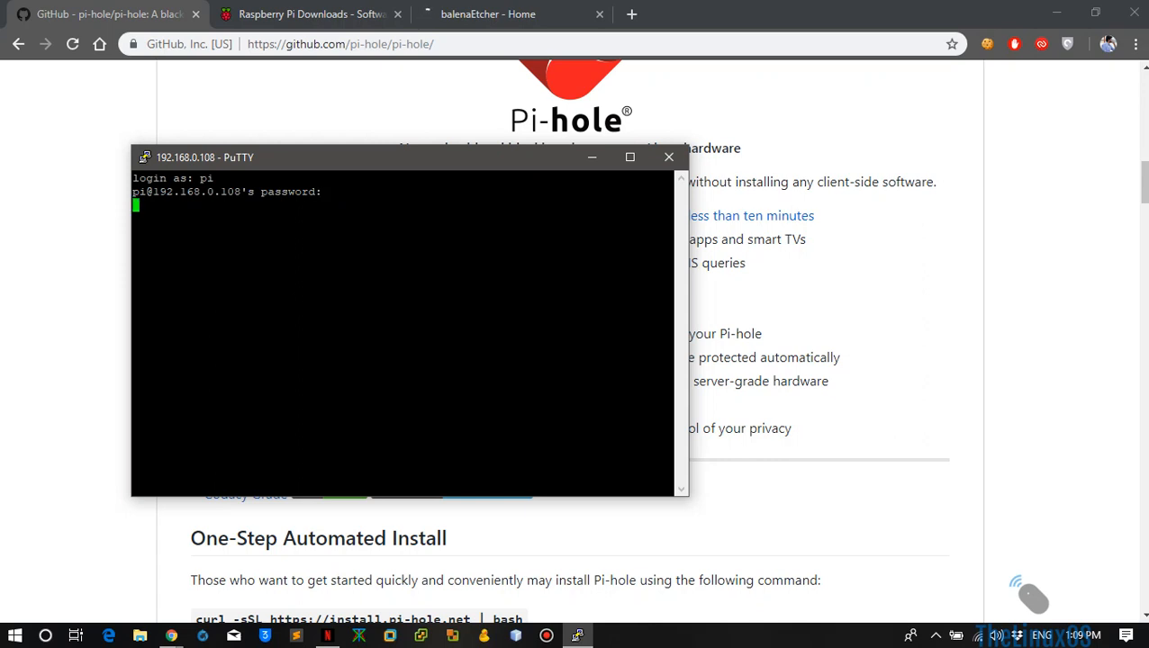
key("Return")
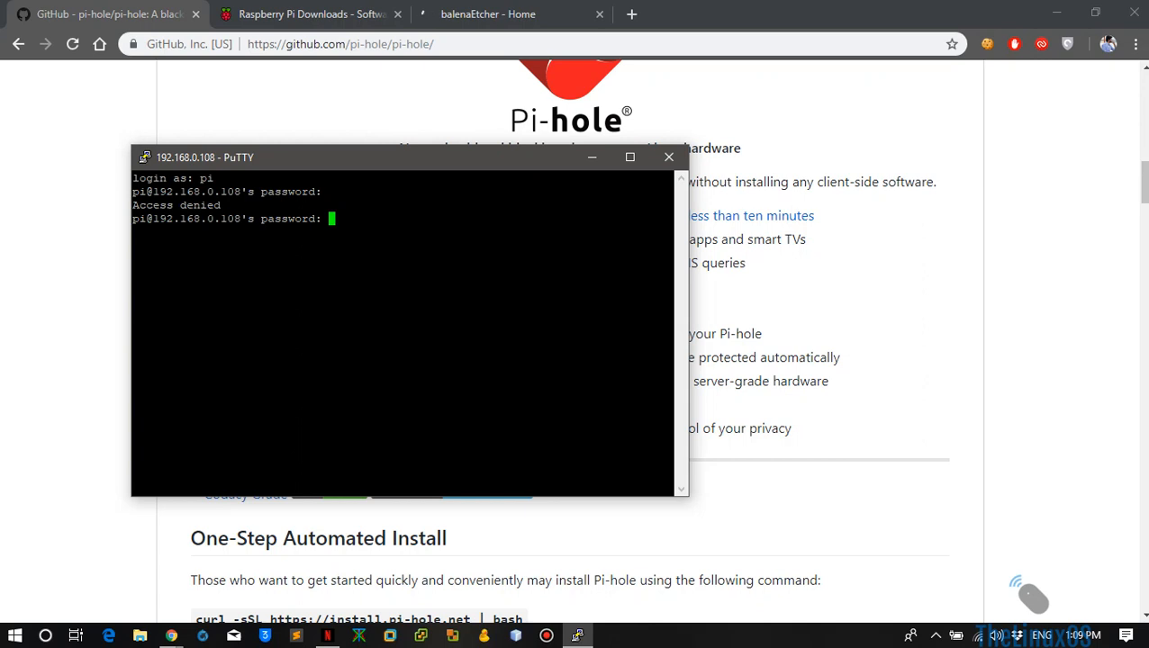
key("Return")
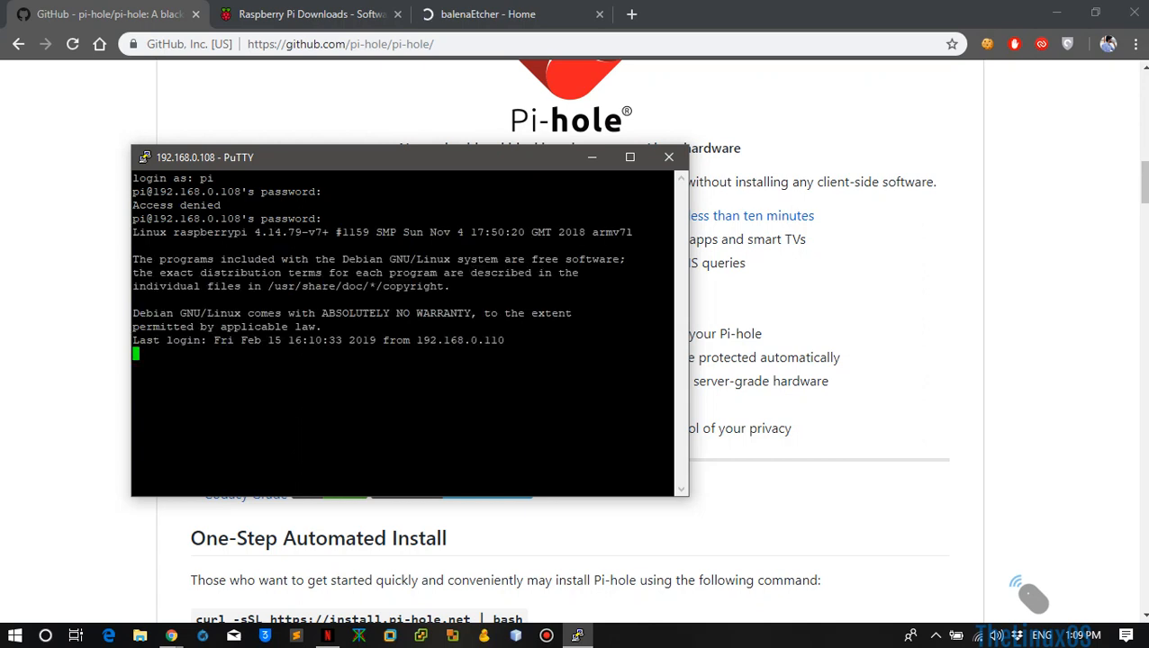
type("clear")
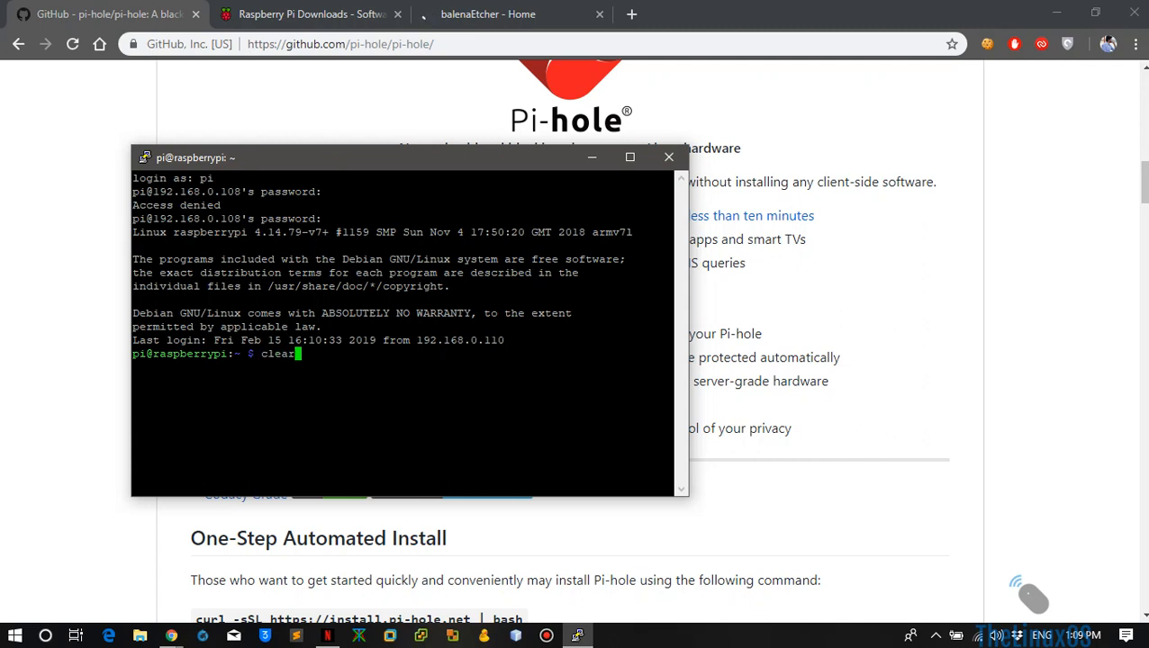
key("Return")
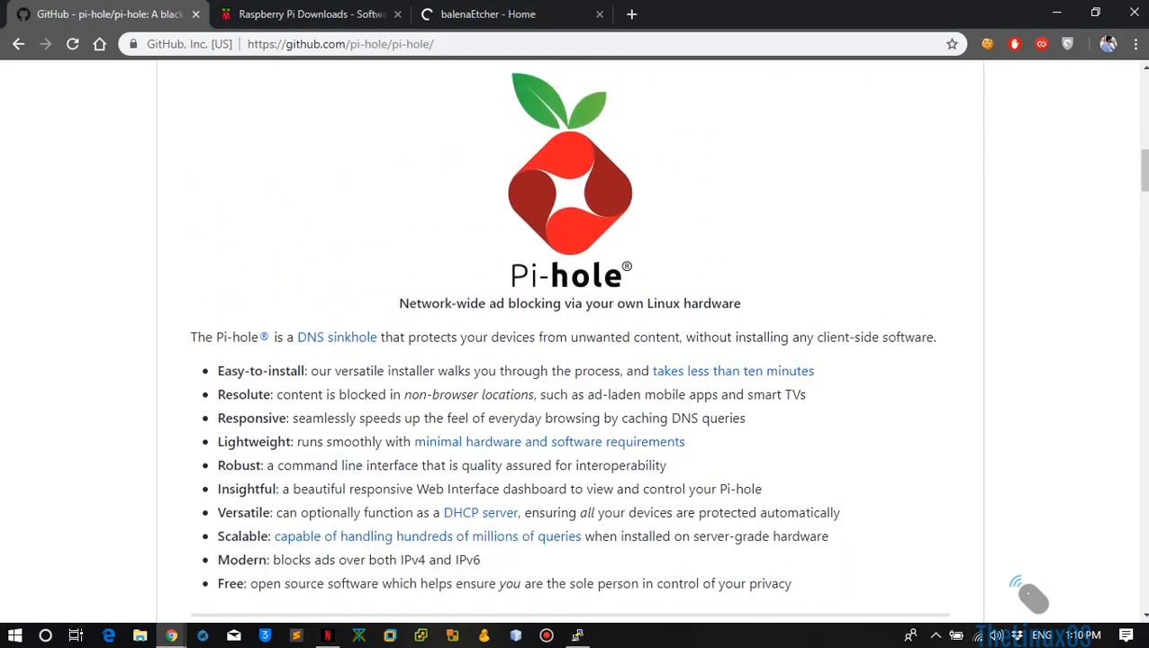
Copy the curl one-step install command and run it in the PuTTY session
scroll("down", 3)
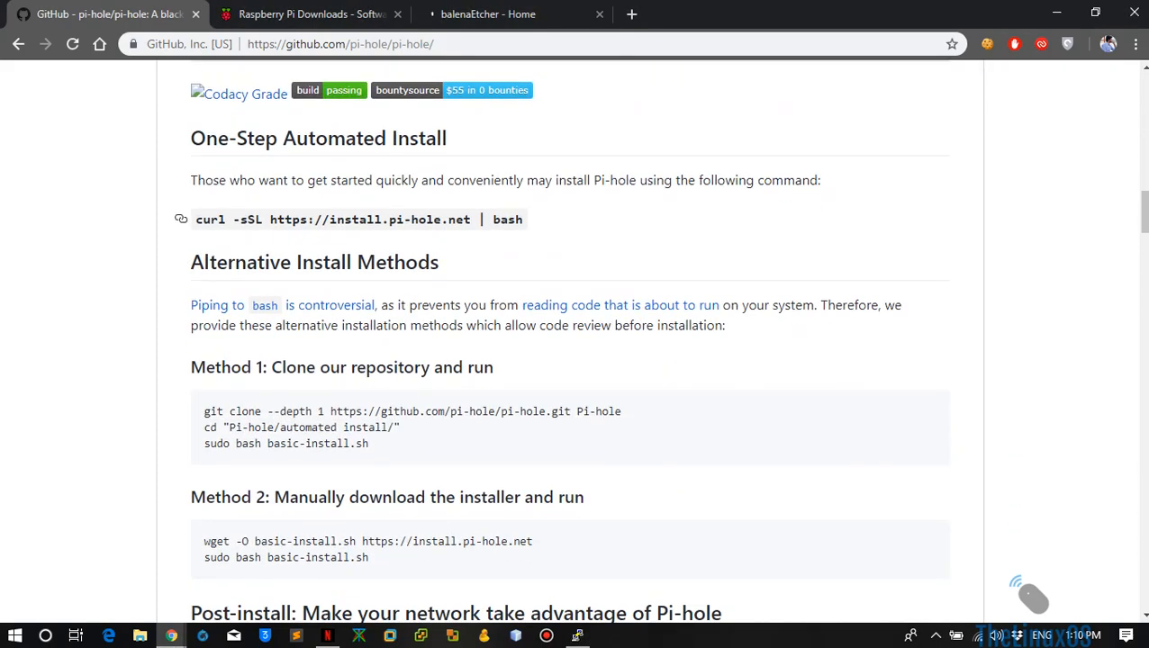
triple_click(358, 220)
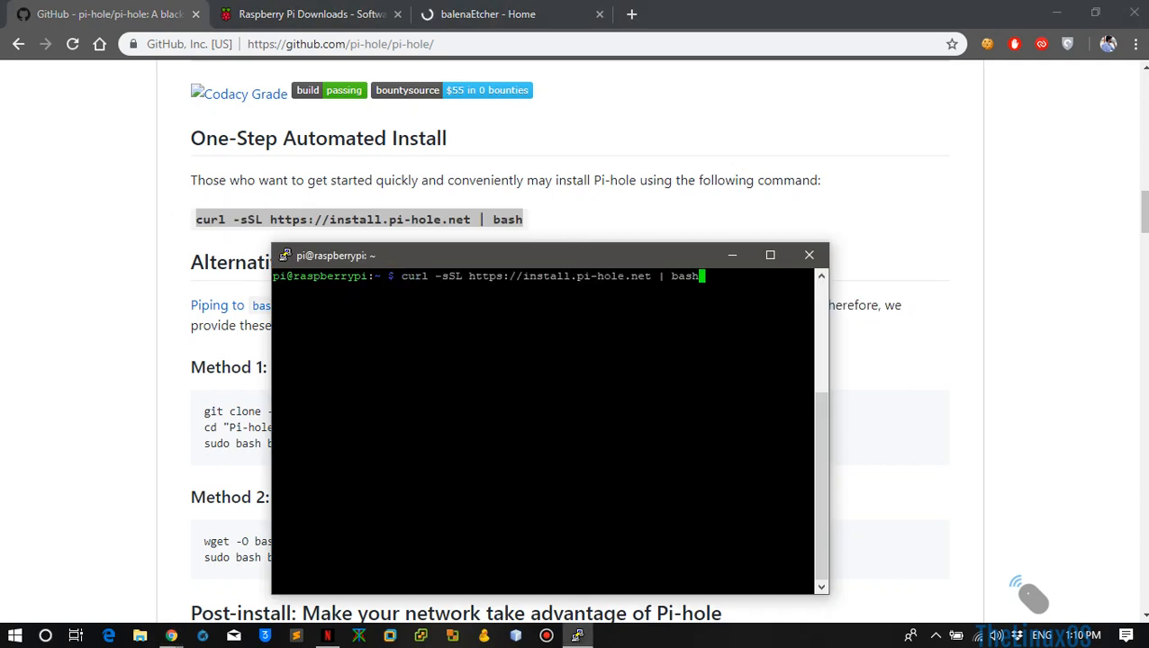
key("Return")
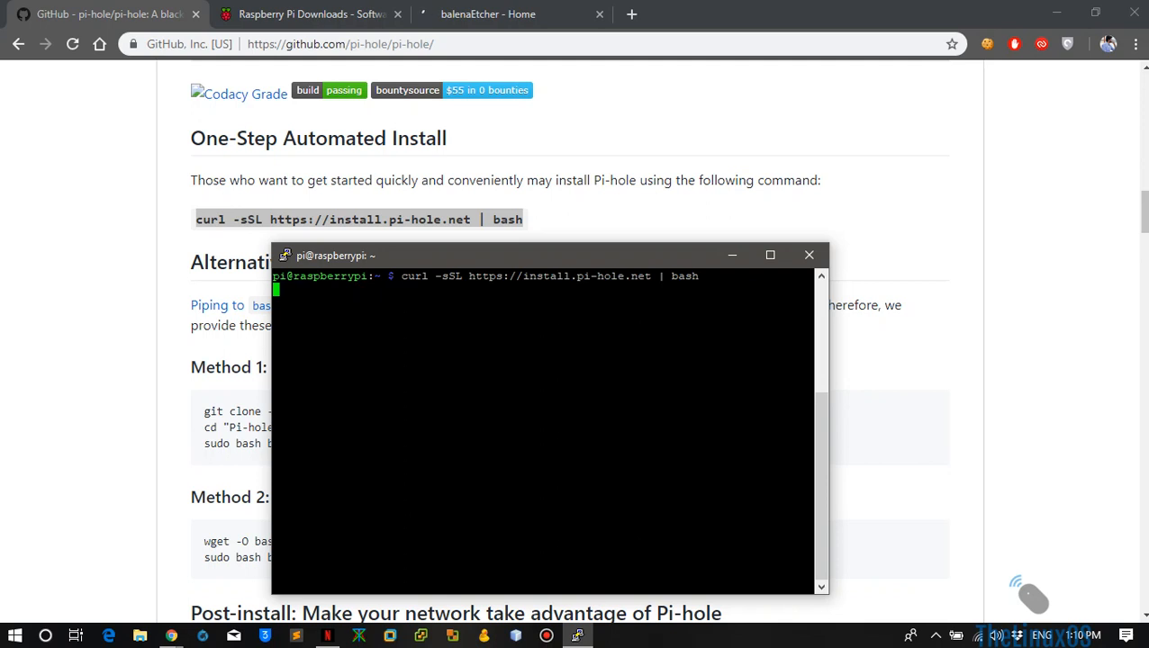
left_click_drag(549, 256, 765, 171)
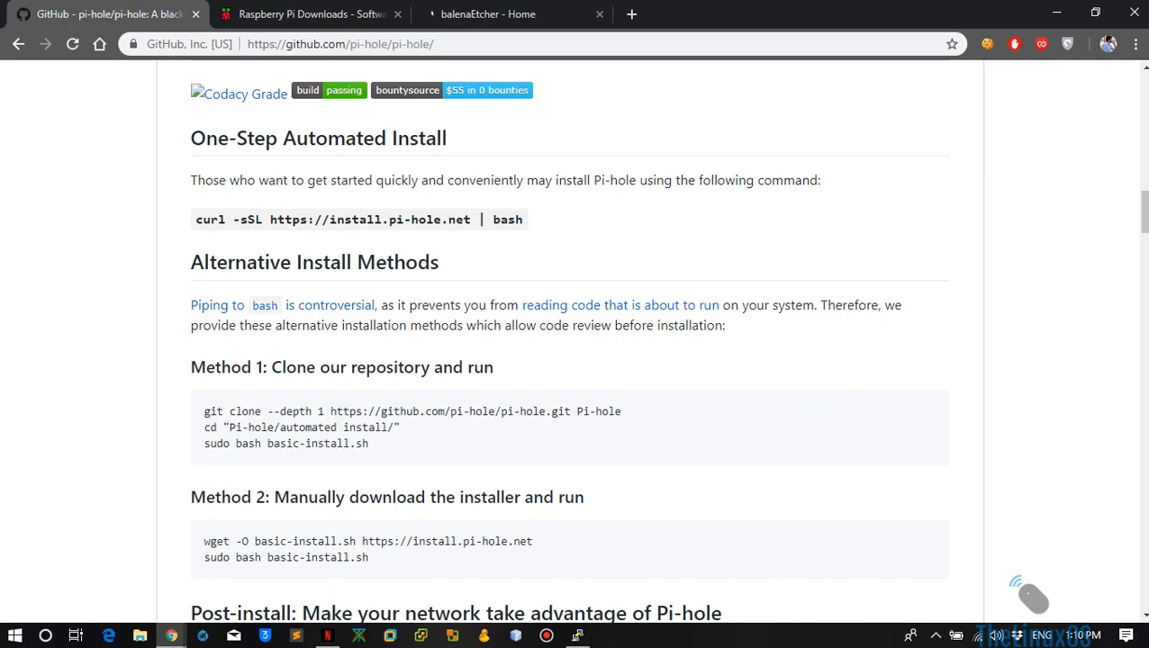
Select and copy the three Method 1 clone-our-repository install commands
left_click_drag(205, 411, 313, 443)
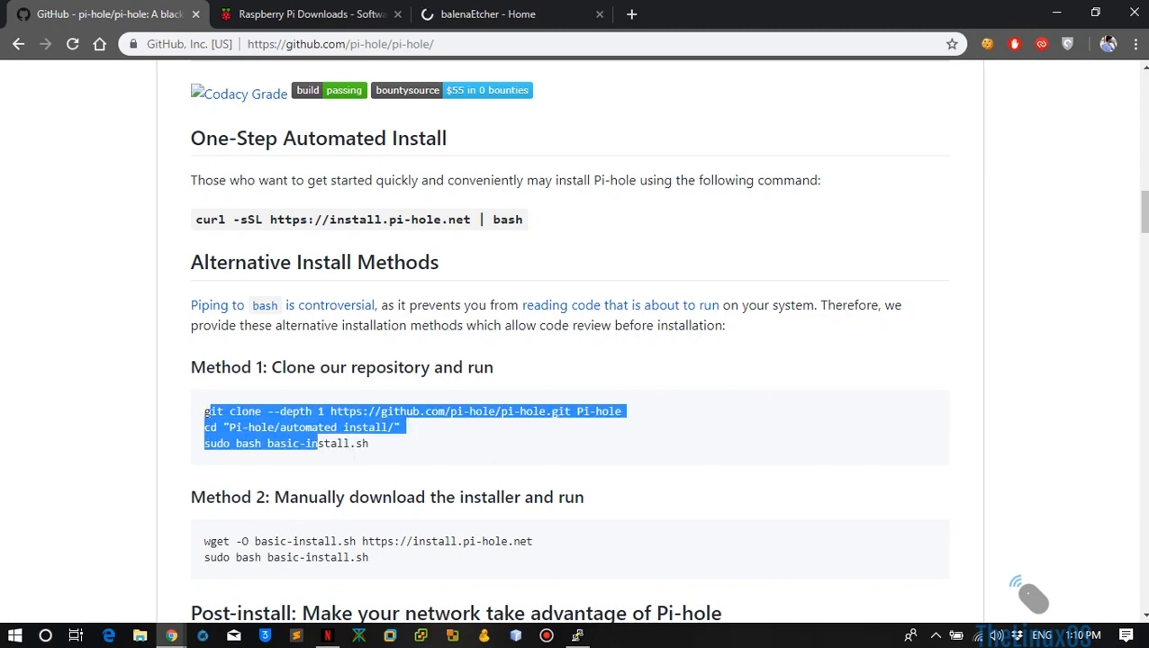
scroll("down", 3)
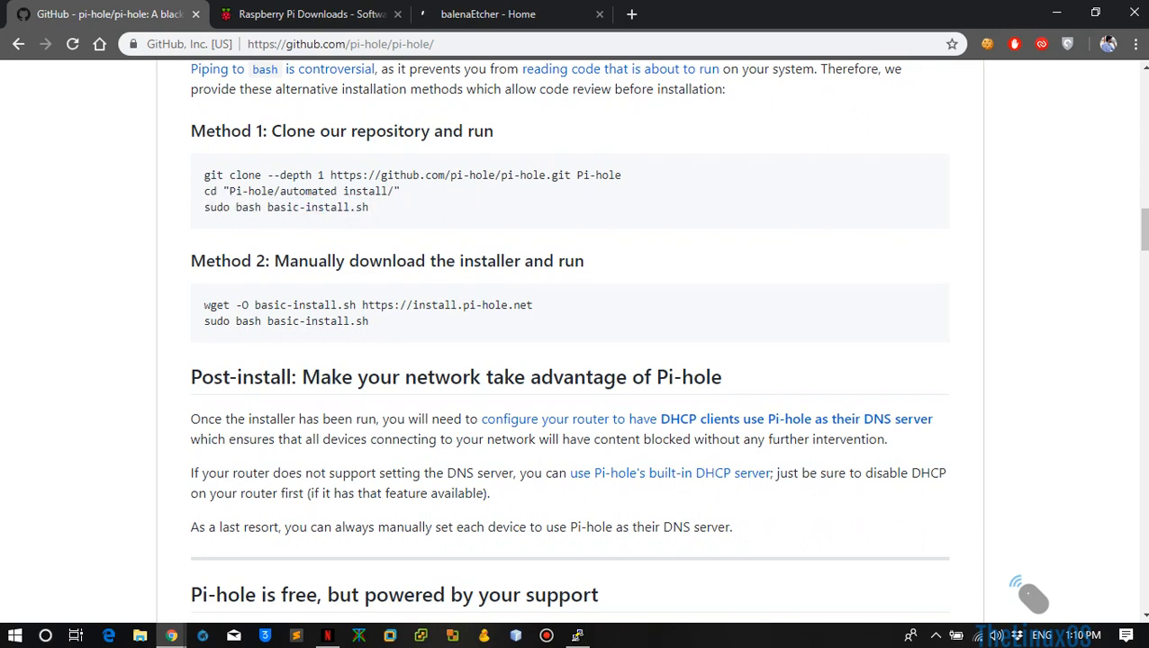
triple_click(285, 207)
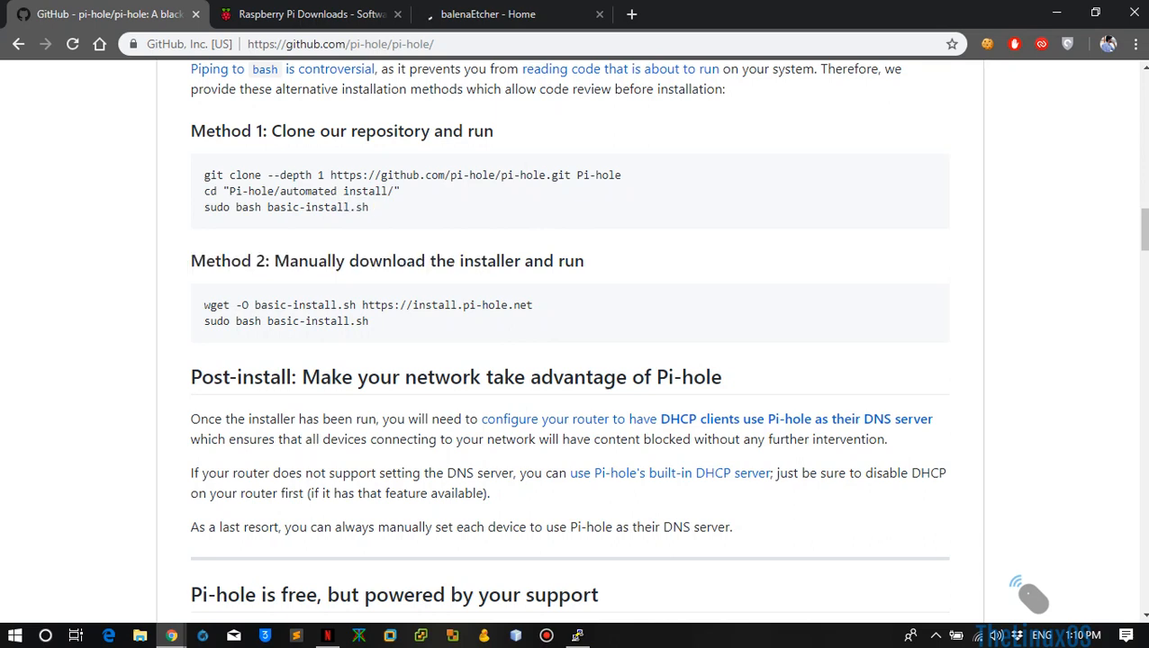
left_click_drag(205, 175, 367, 207)
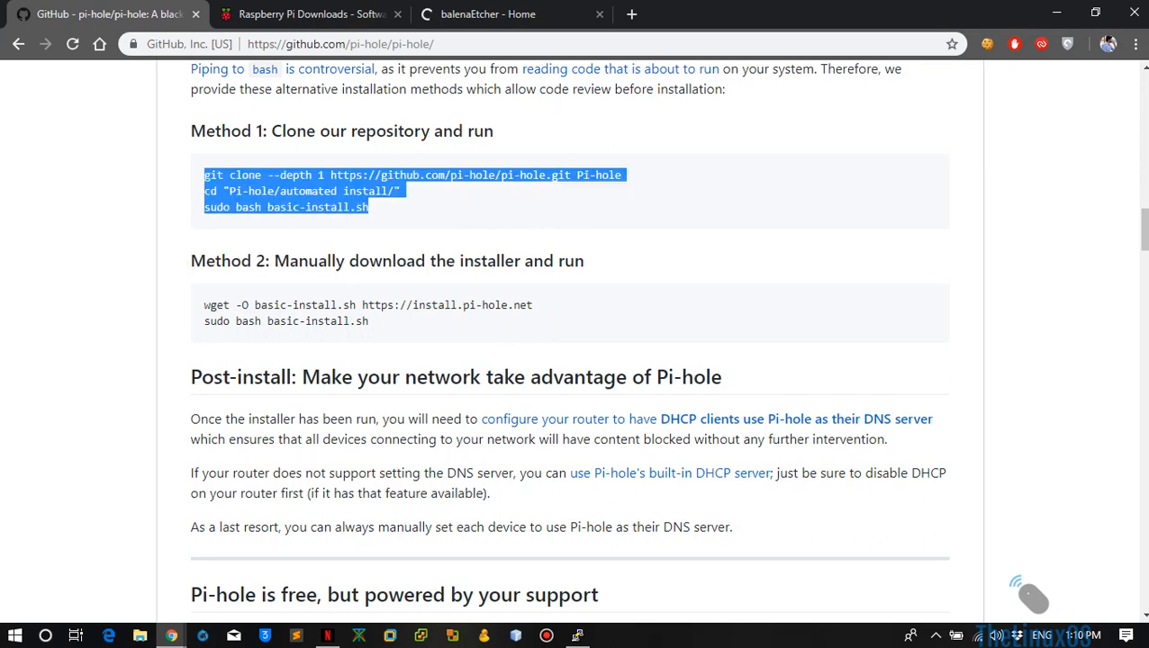
left_click(576, 636)
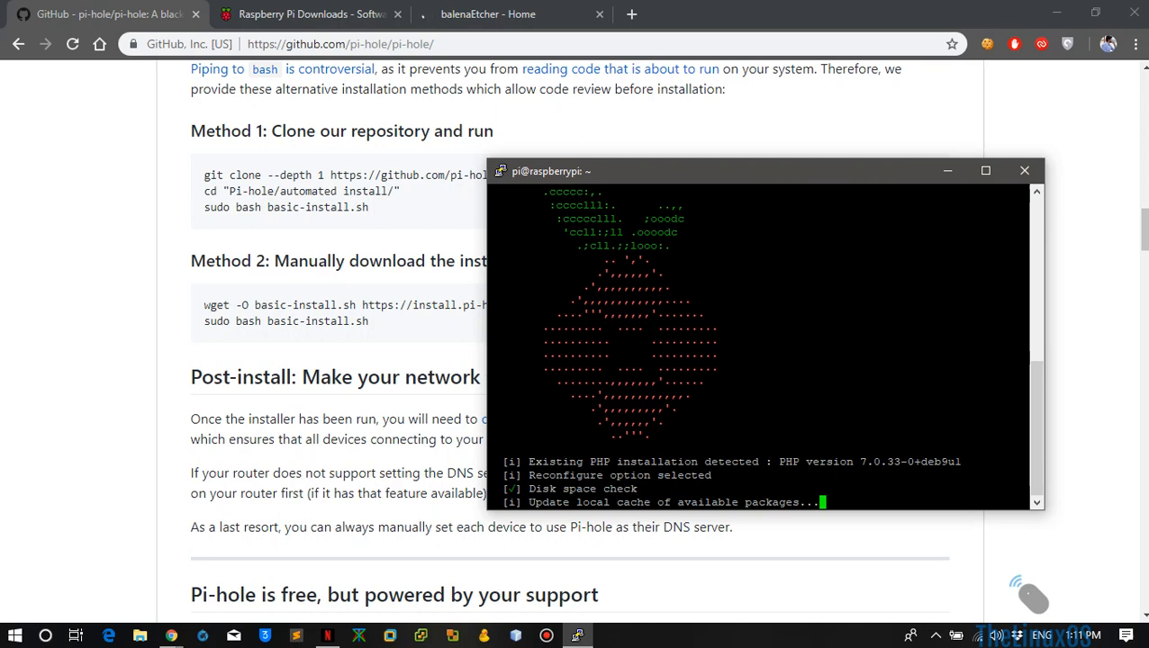
Let the Pi-hole installer run through its PHP and disk checks into the package cache update
left_click(1138, 636)
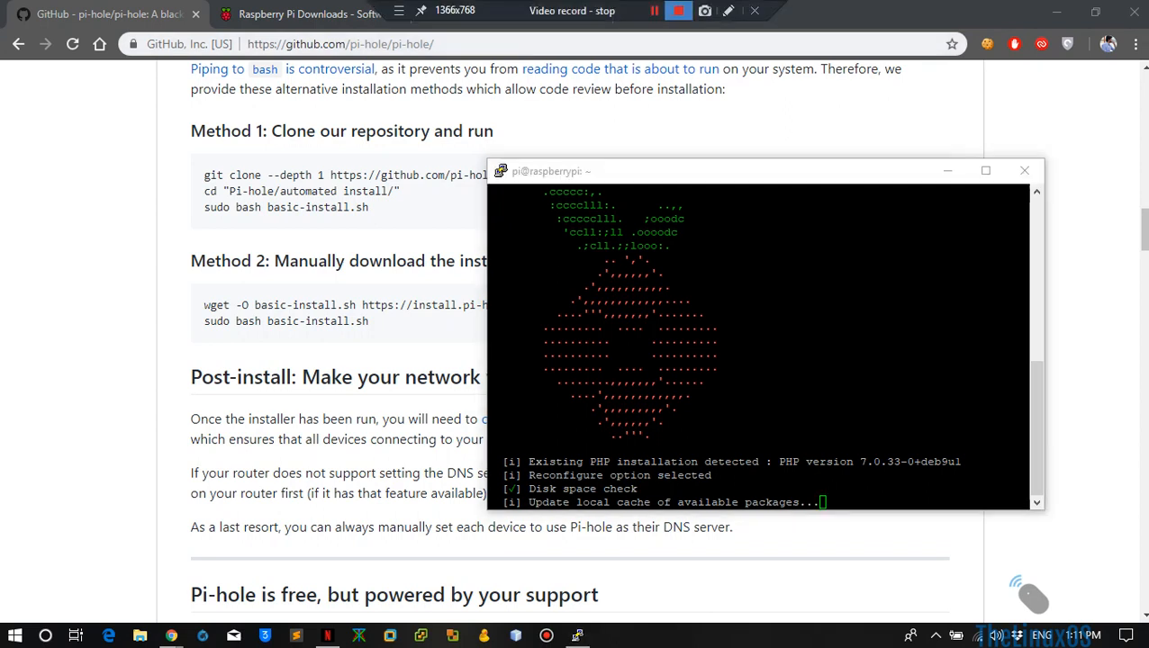
Close the PuTTY window and start a new Chrome tab
left_click(1023, 170)
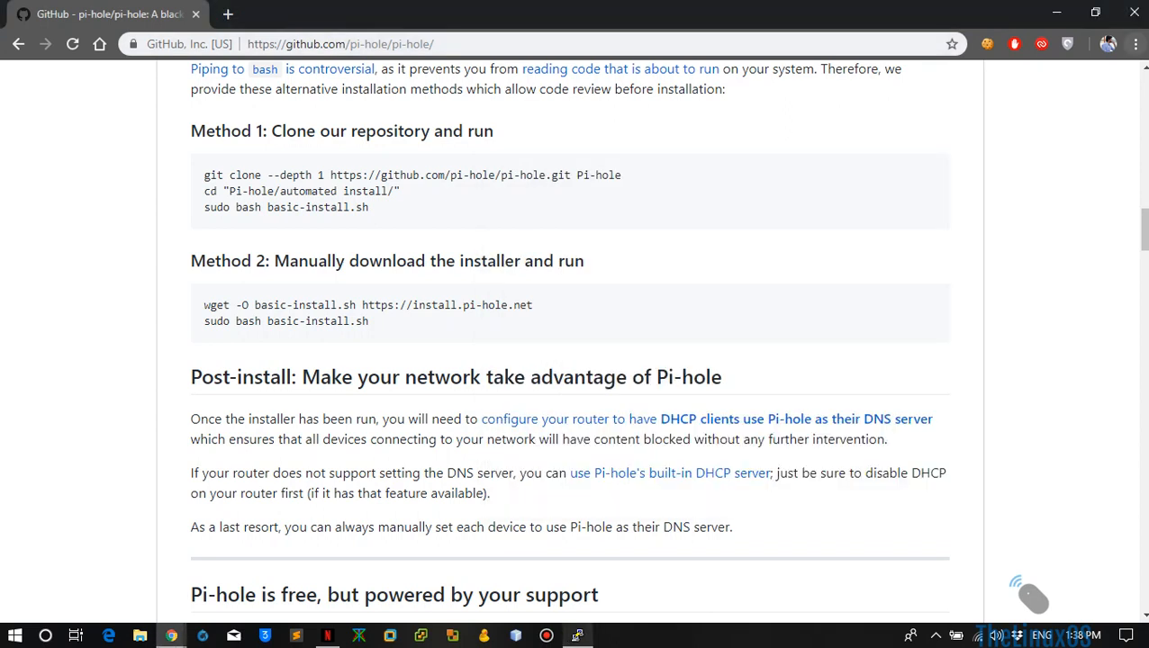
left_click(576, 636)
type("192.168.0.108")
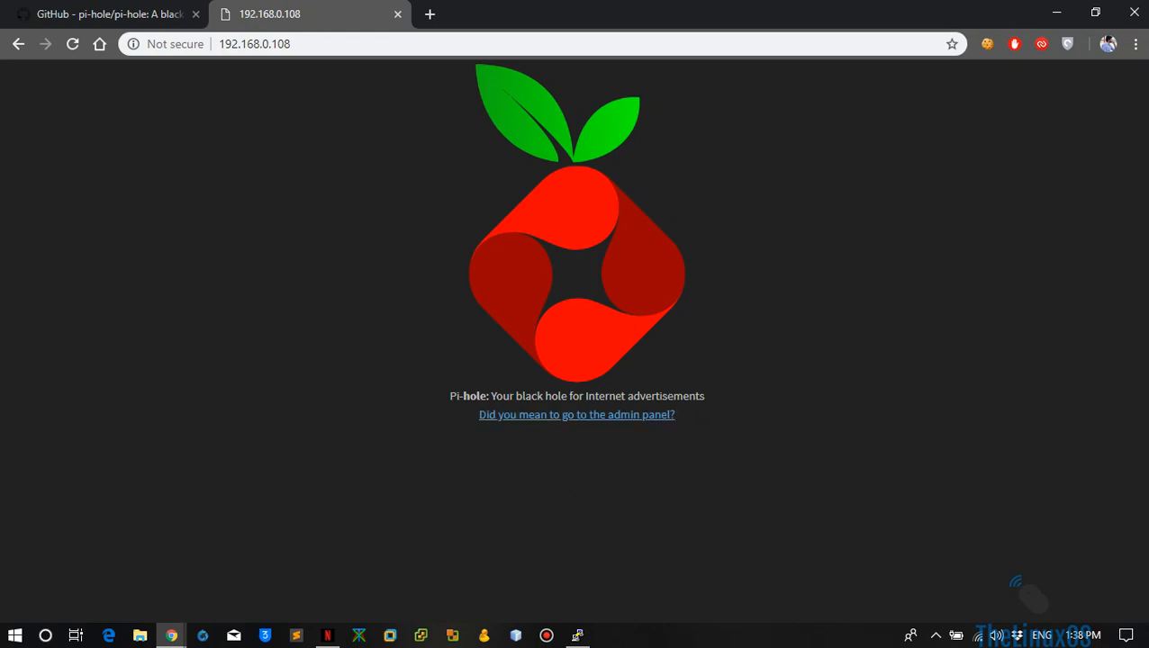
mouse_move(576, 414)
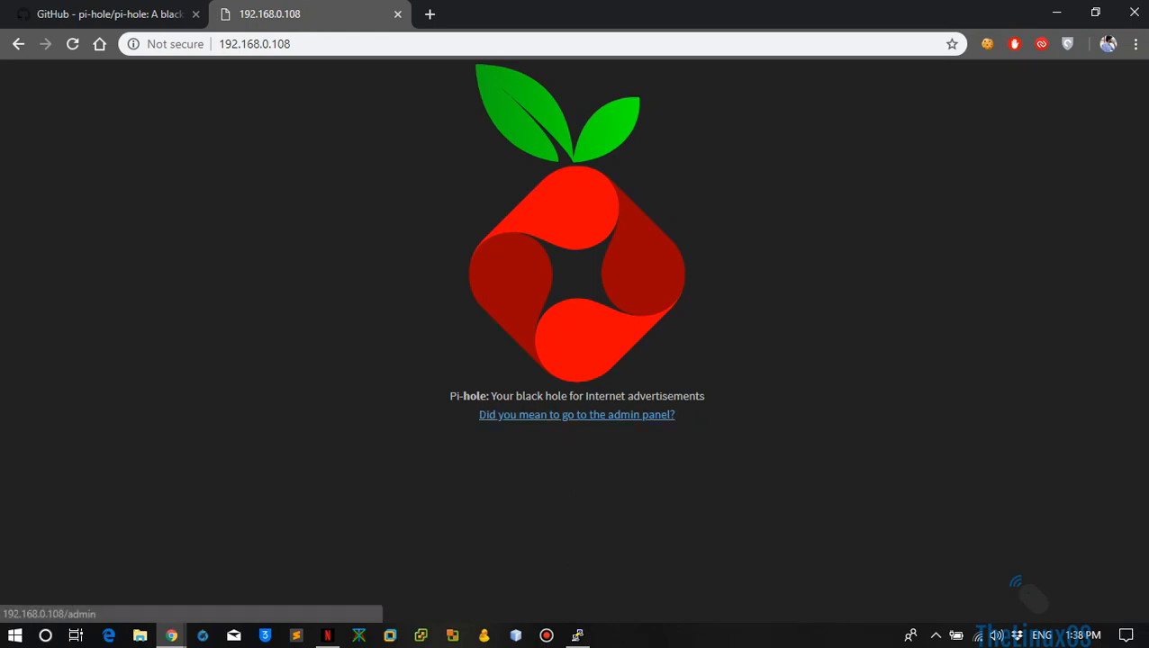
Follow the 'Did you mean to go to the admin panel?' link on the 192.168.0.108 landing page
left_click(576, 414)
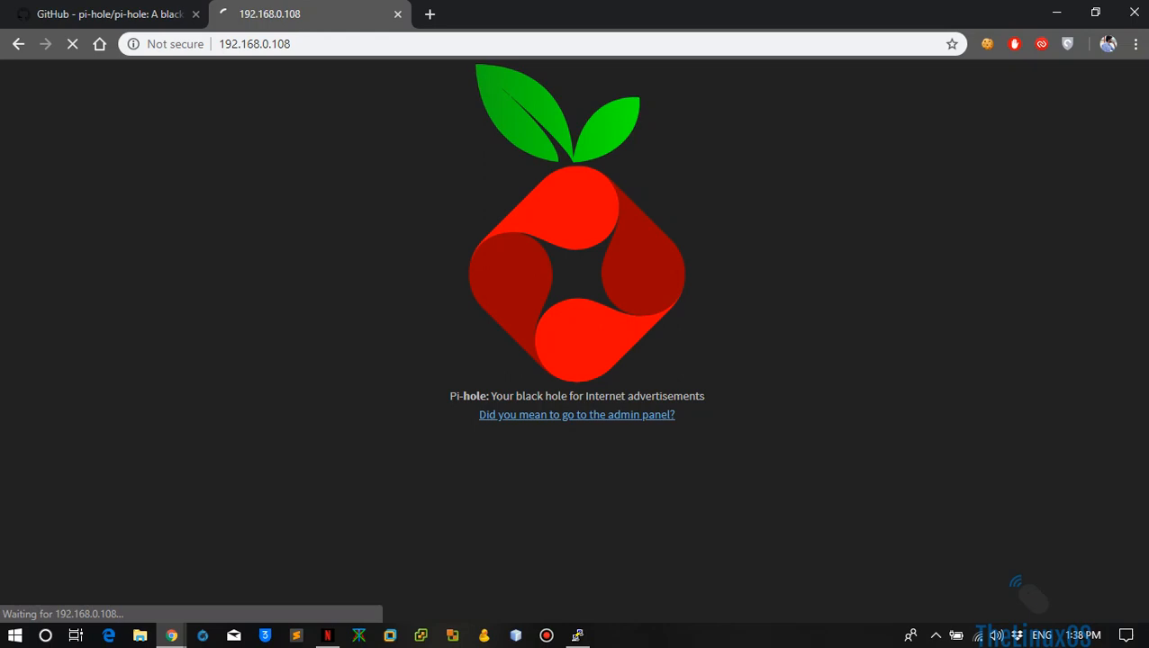
Load the Pi-hole Admin Console dashboard with its query and blocklist totals
left_click(576, 414)
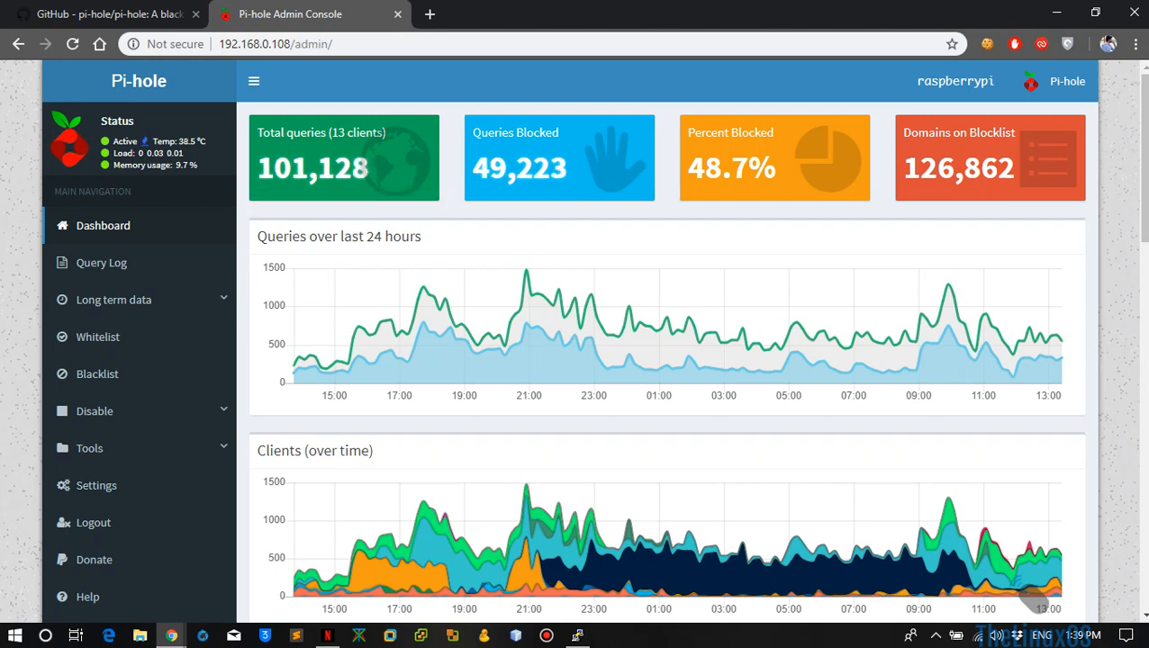
mouse_move(344, 168)
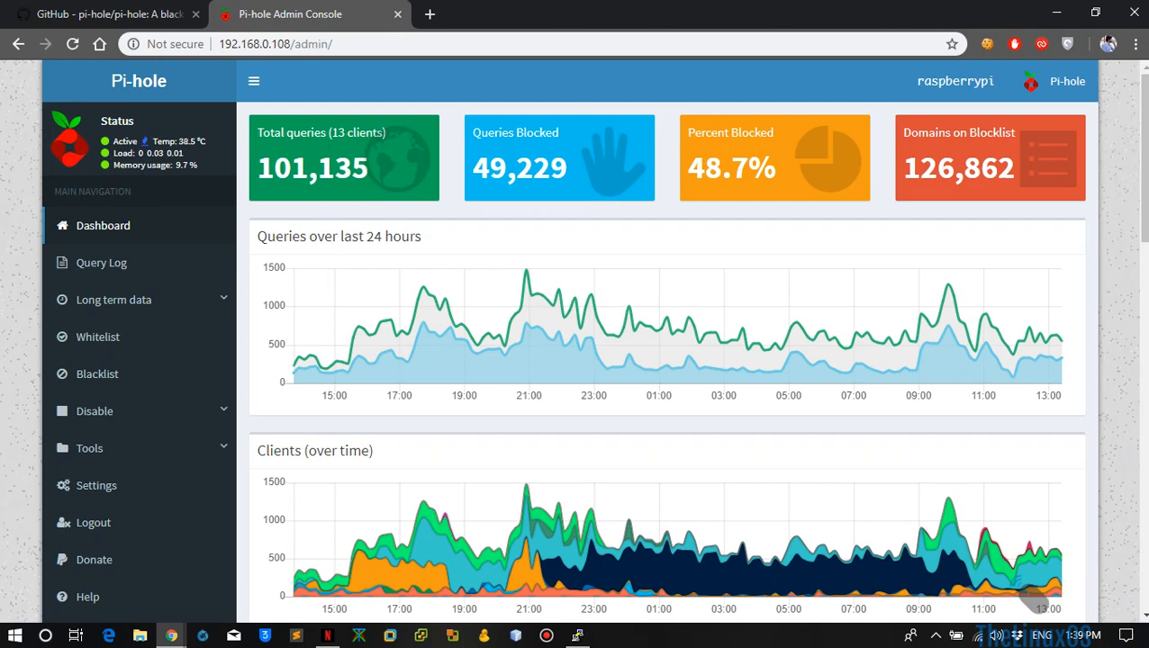
scroll("up", 3)
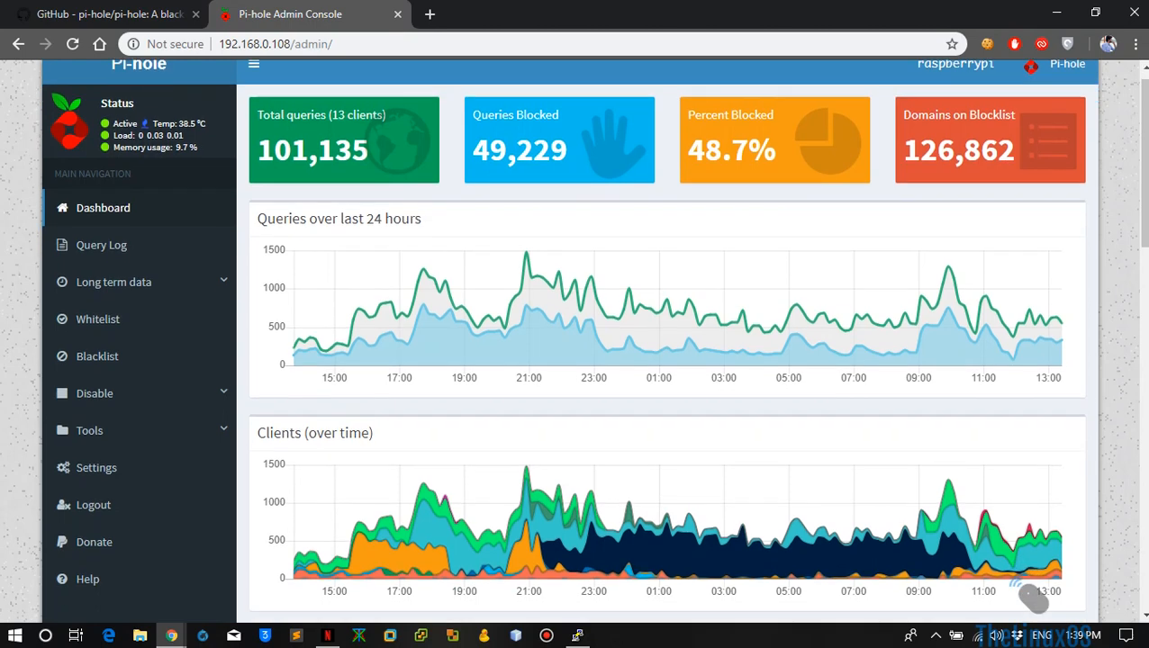
scroll("down", 3)
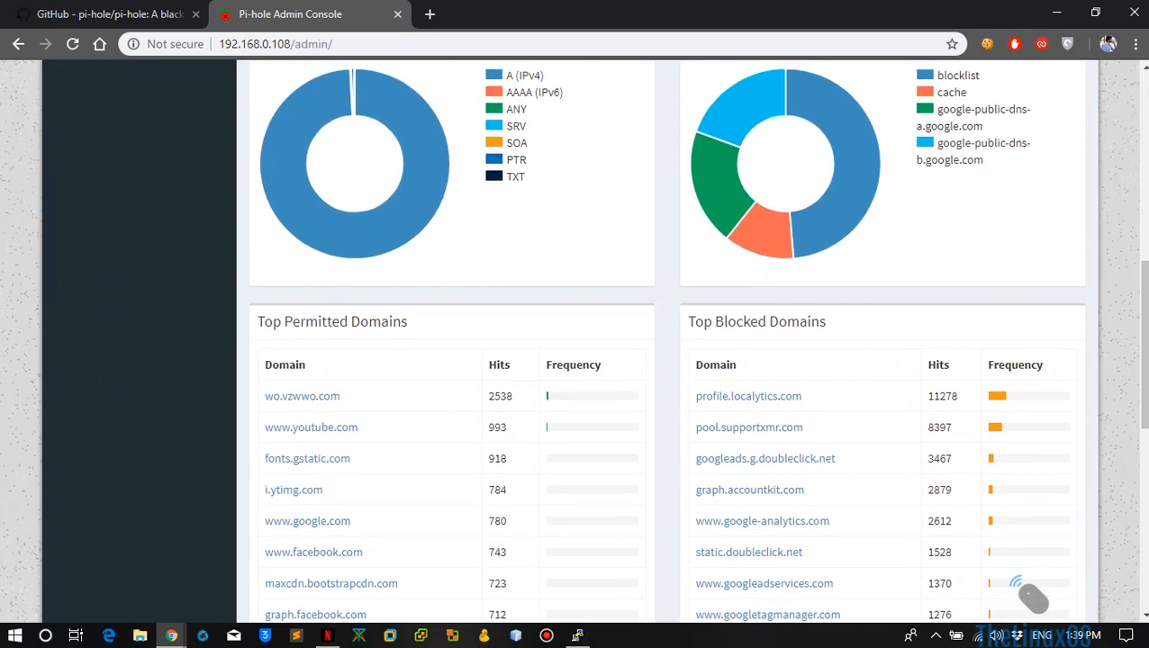
scroll("down", 3)
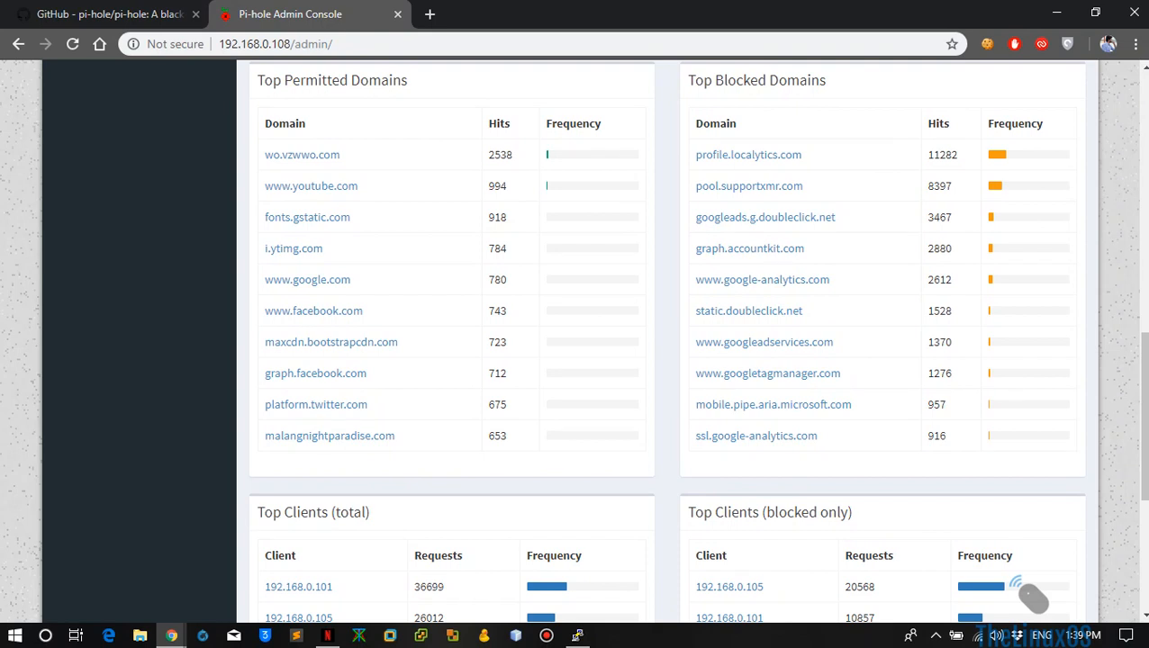
mouse_move(749, 154)
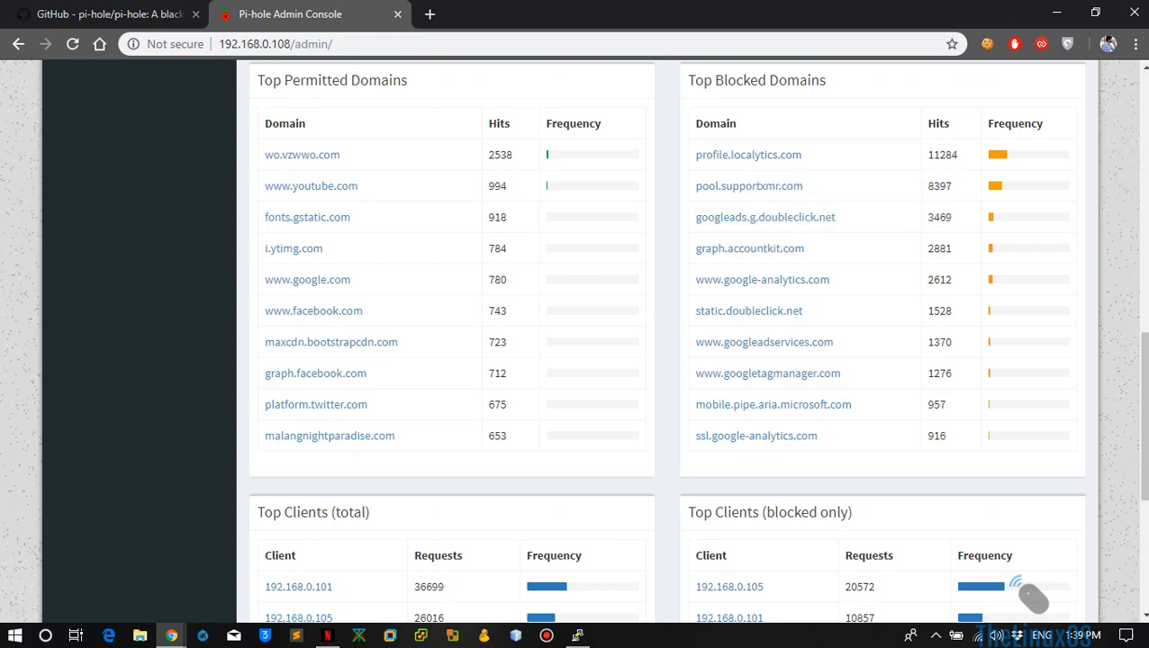
scroll("down", 3)
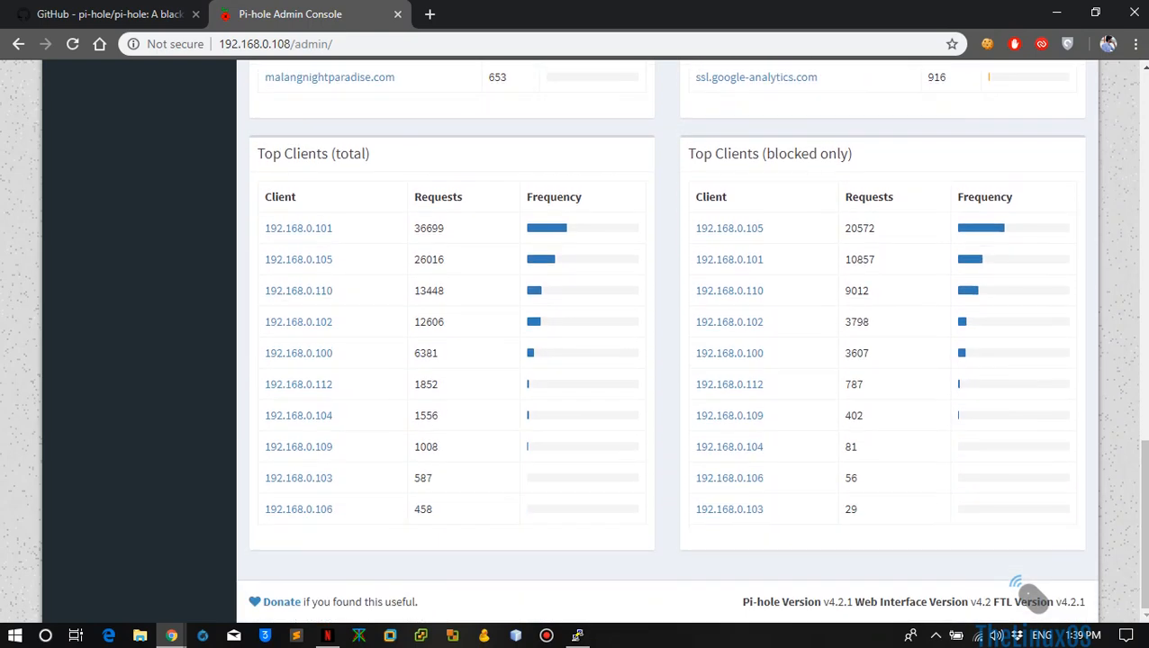
scroll("up", 3)
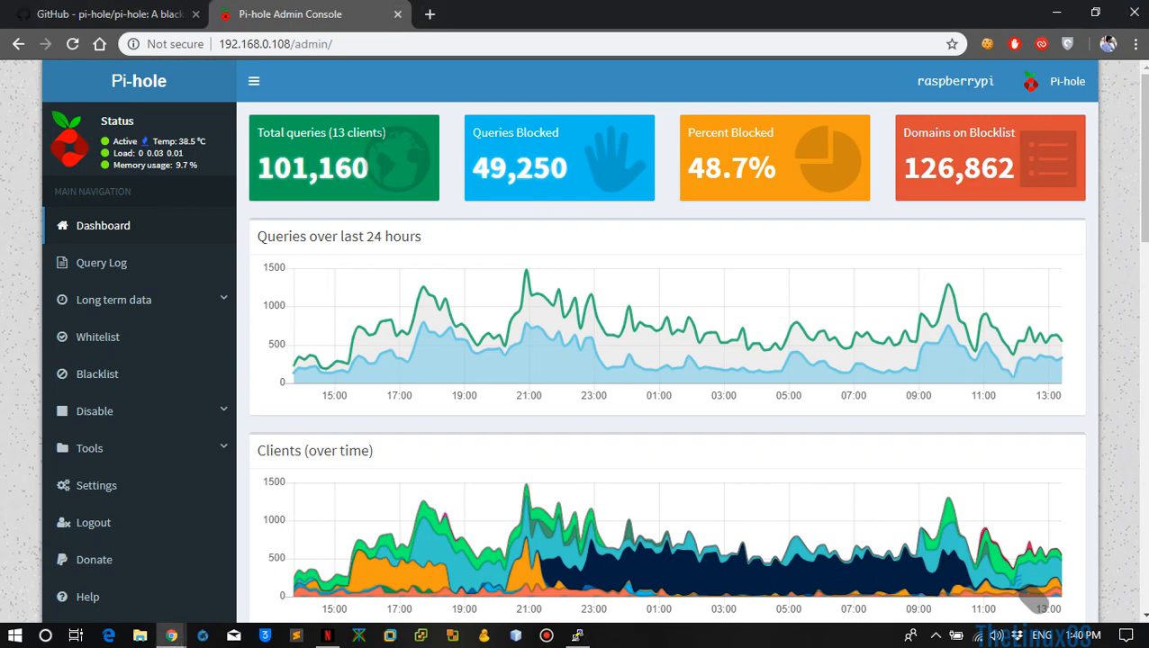
mouse_move(428, 14)
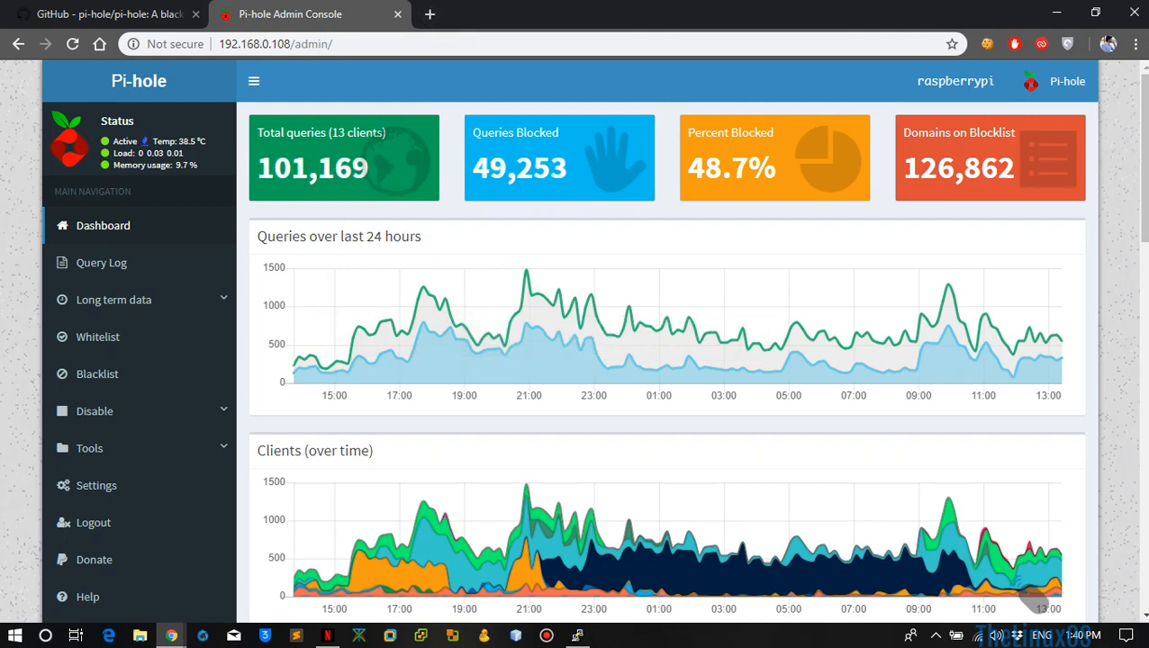
mouse_move(342, 159)
type("18")
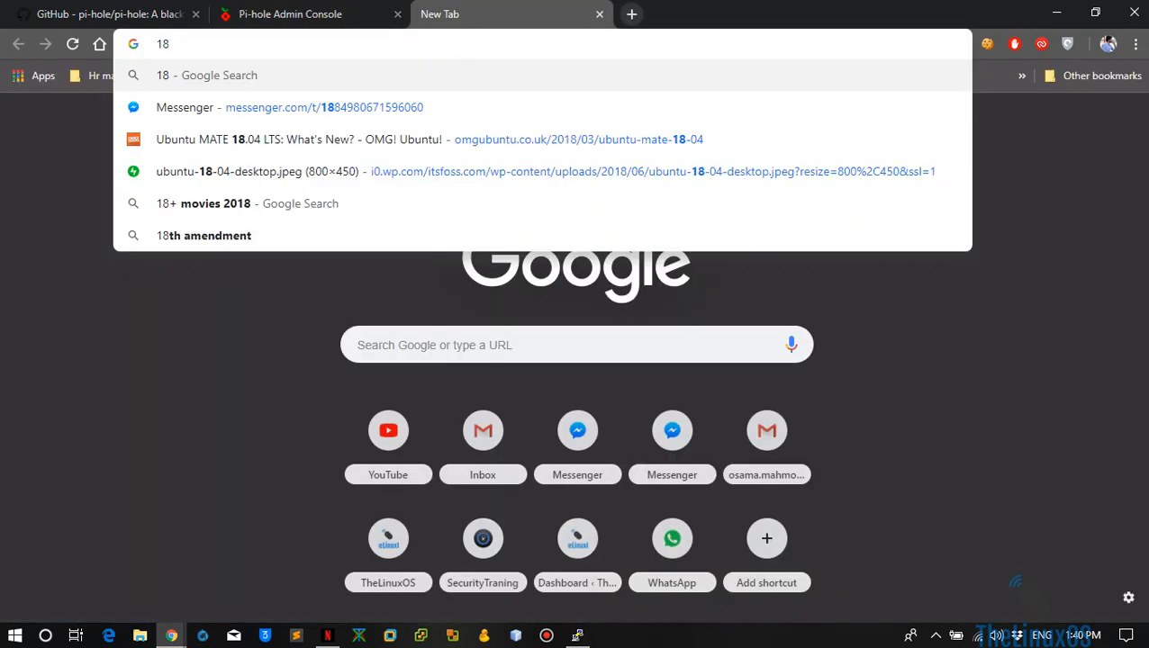
Sign in to the TP-Link router at 192.168.0.1 and reach its Status page
type("92.168.0.108")
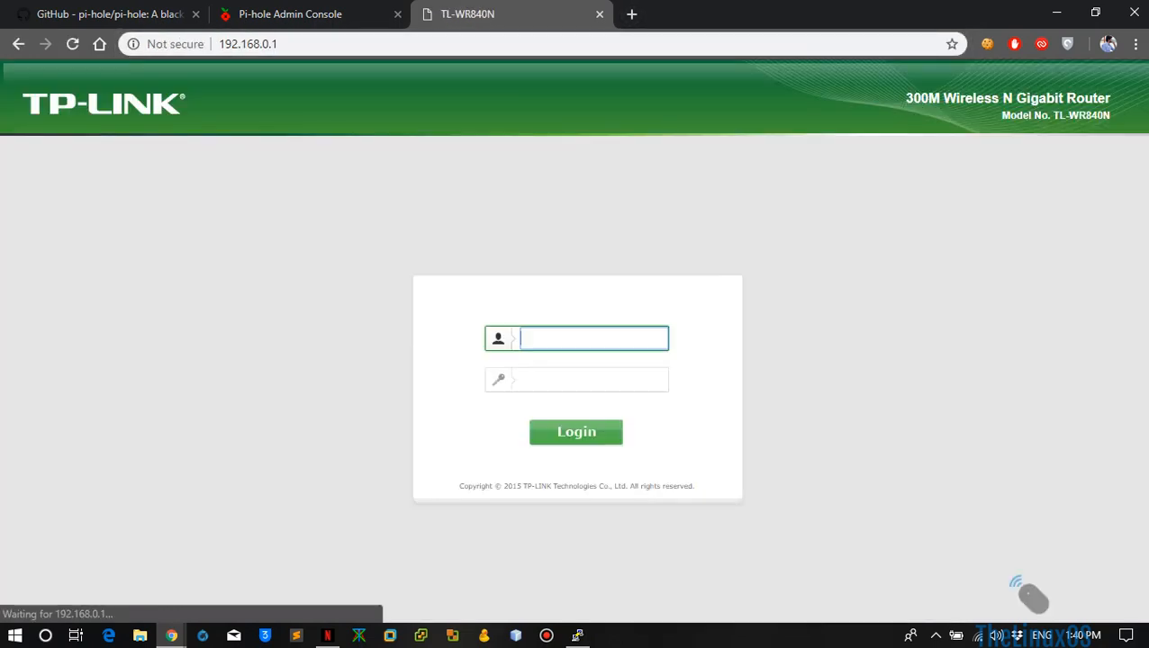
type("gfr")
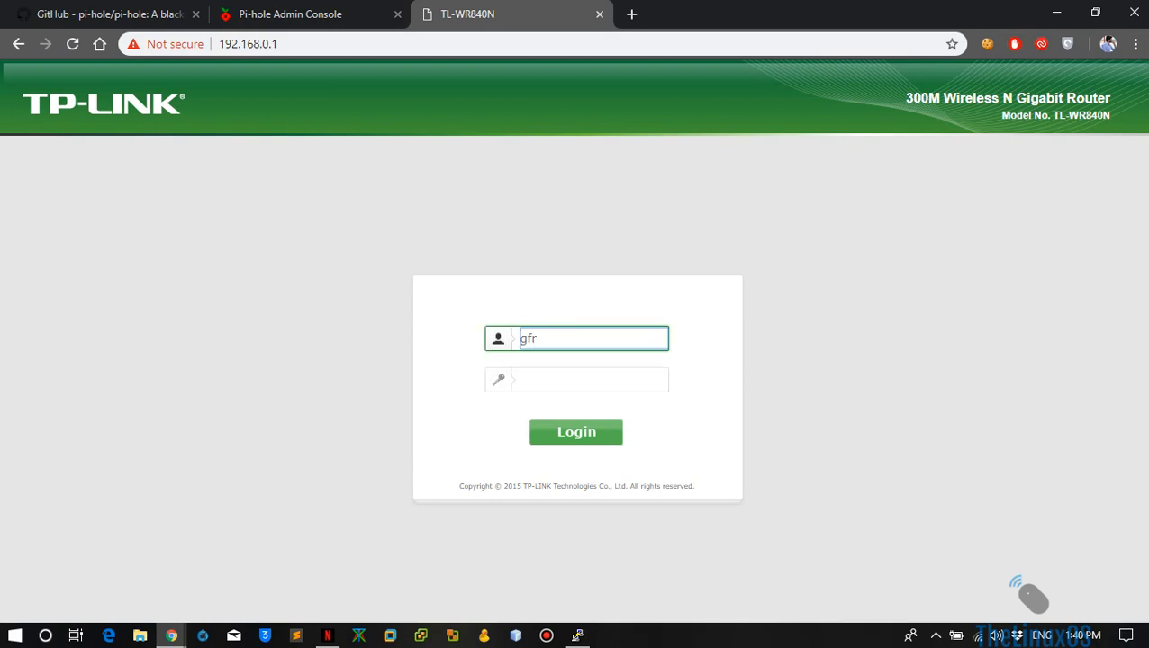
type("orce")
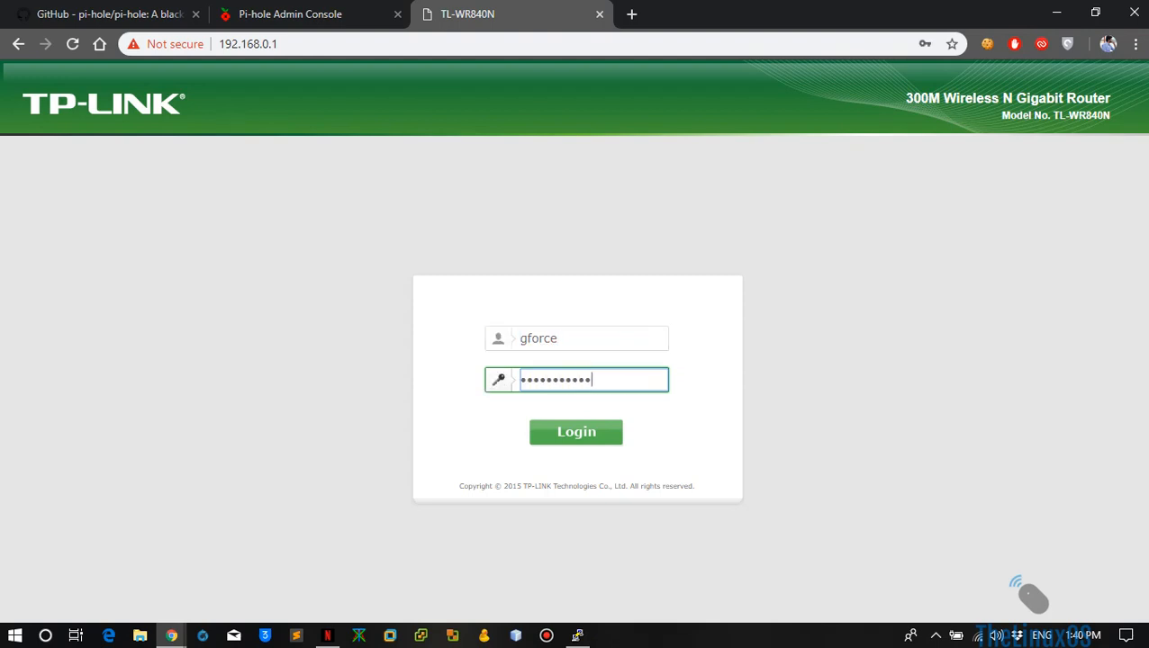
left_click(577, 432)
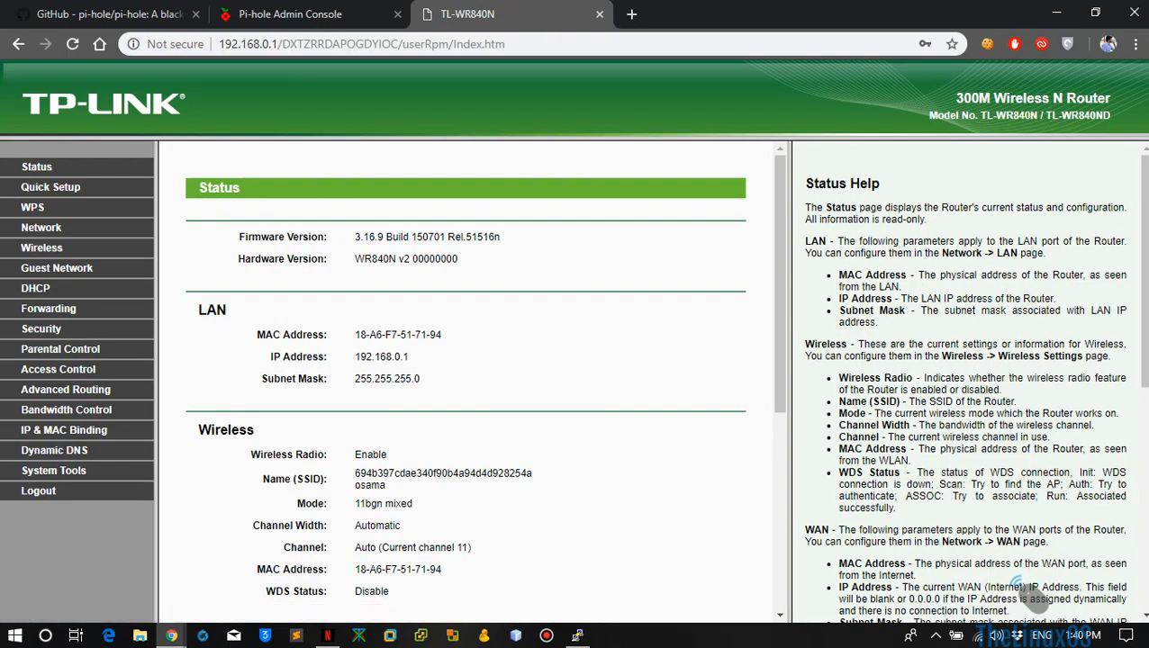
Set the router's DHCP primary DNS to the Pi-hole address 192.168.0.108 and save
left_click(36, 288)
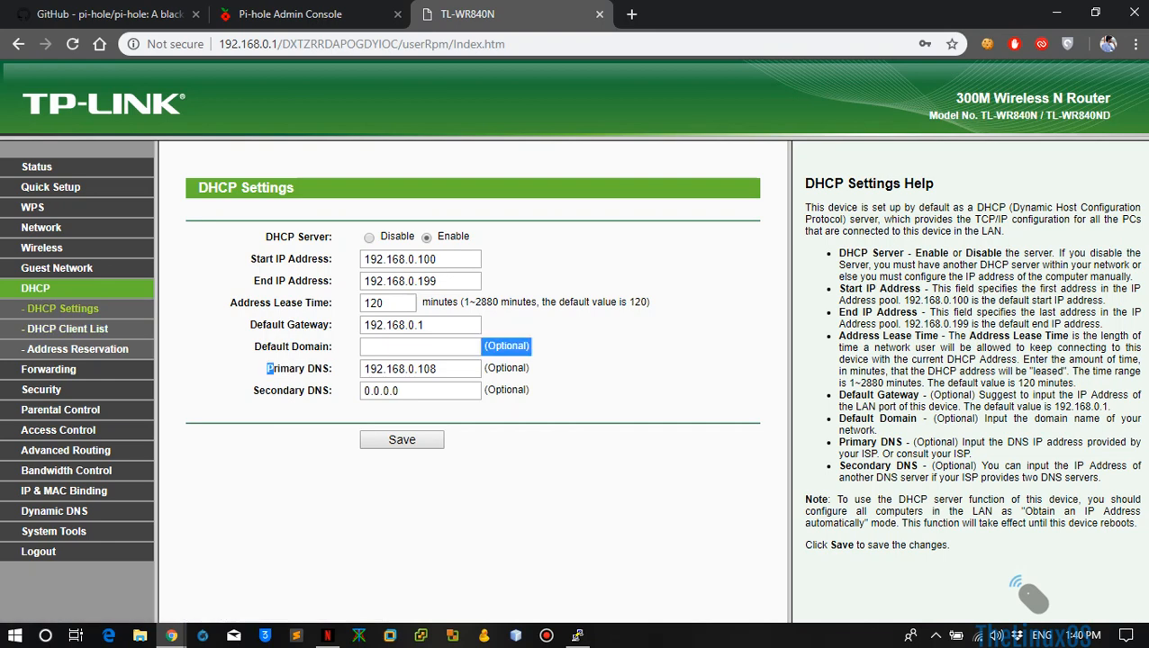
triple_click(417, 367)
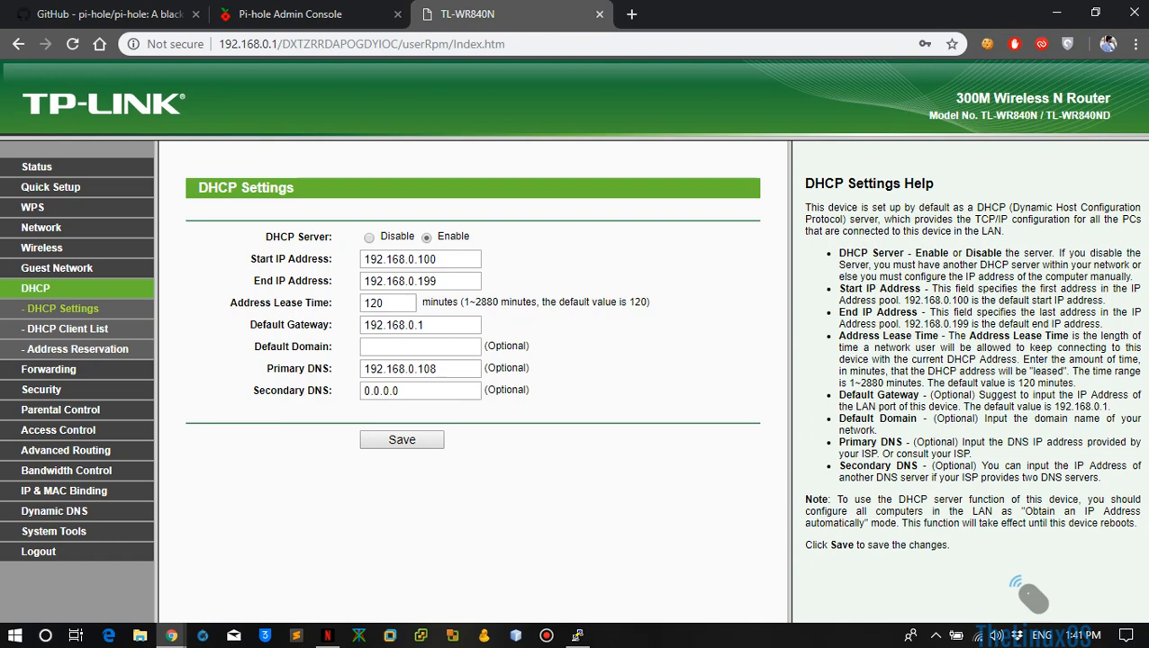
left_click(290, 14)
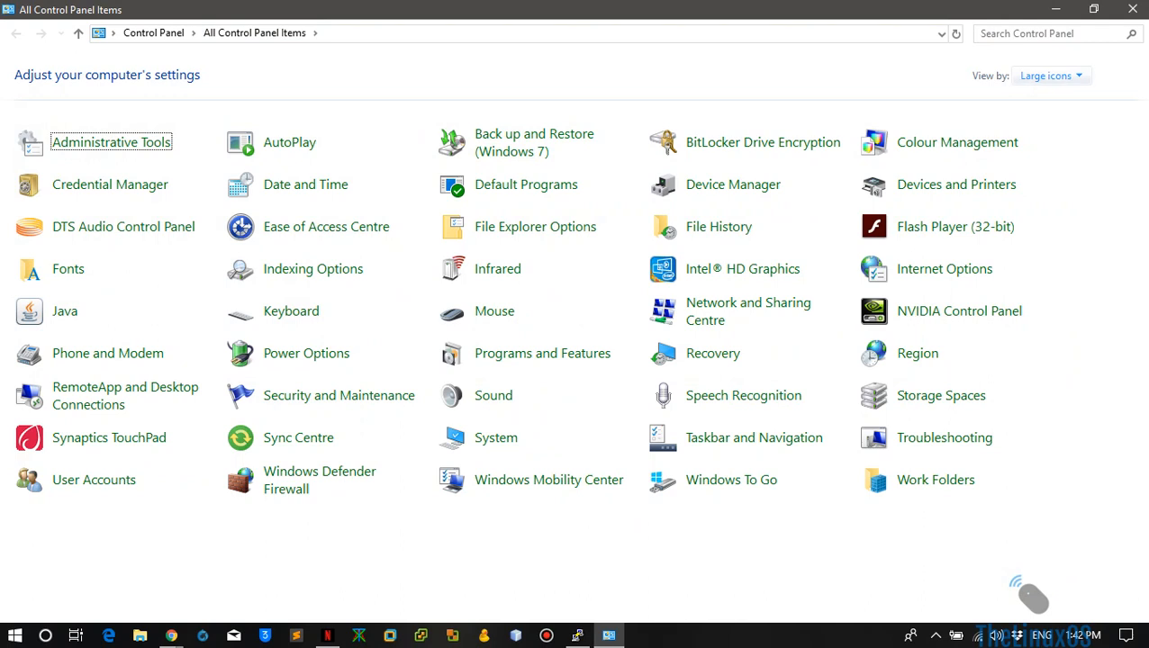
Navigate through Network and Sharing Centre to the WiFi adapter's Properties dialog
left_click(1061, 97)
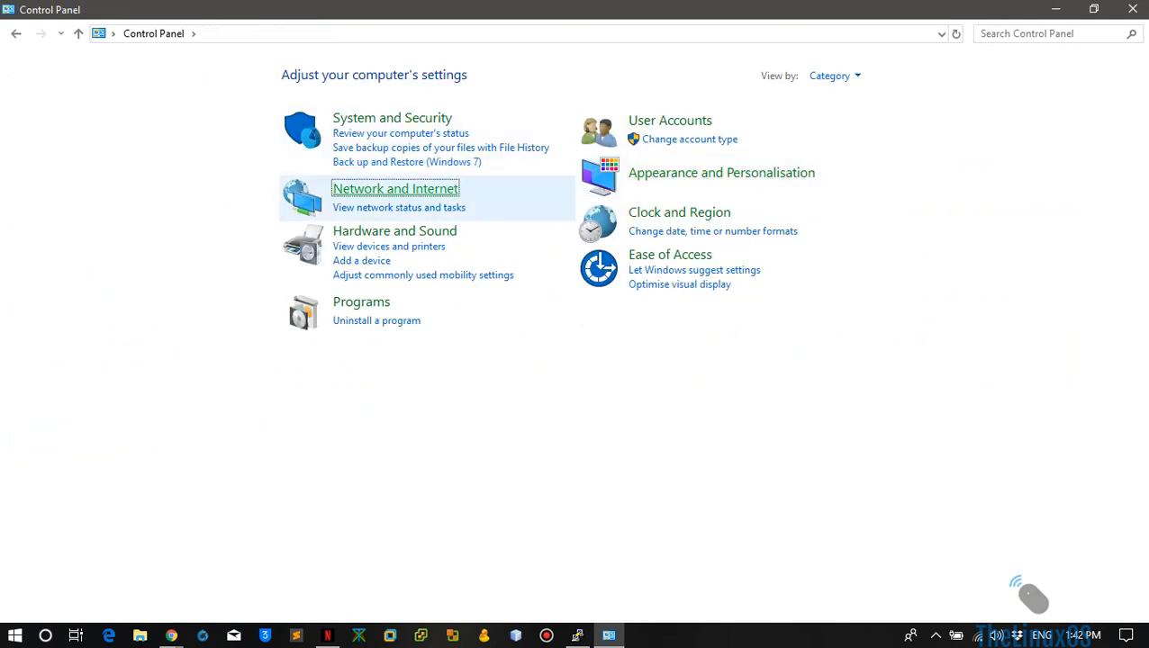
left_click(395, 189)
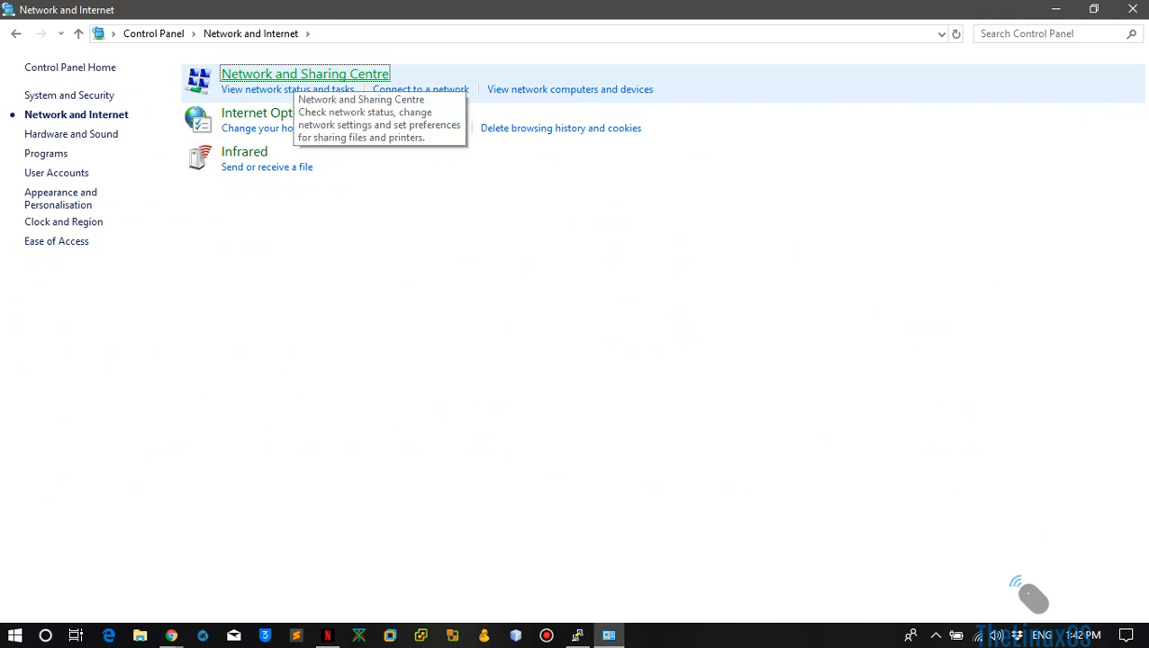
left_click(304, 74)
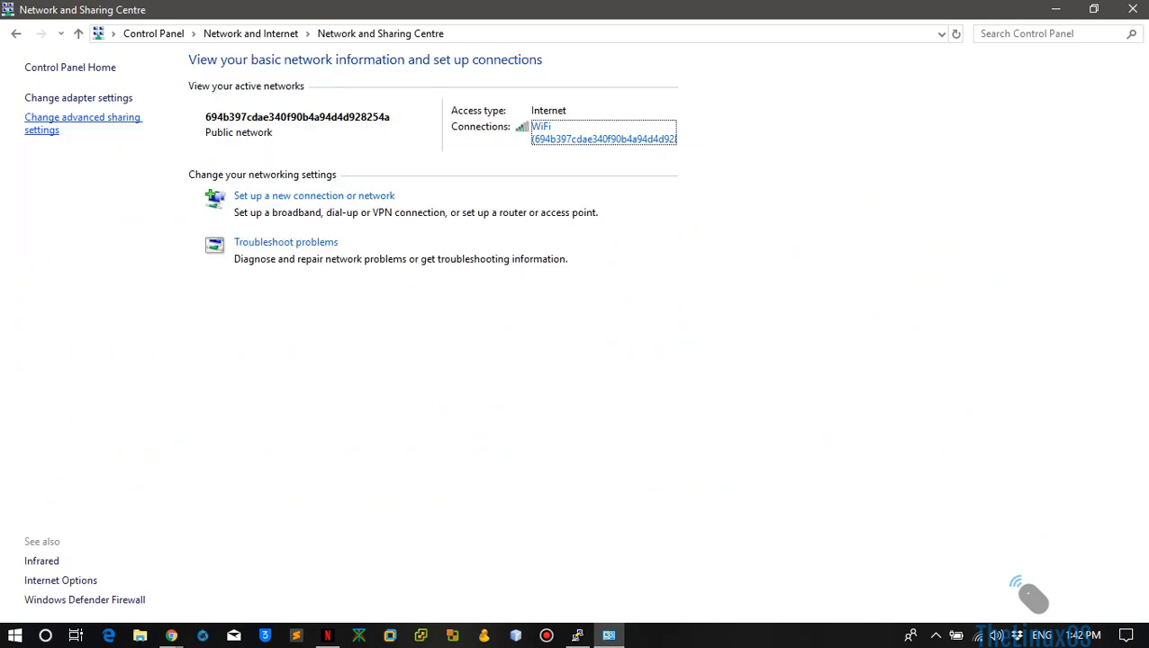
left_click(79, 98)
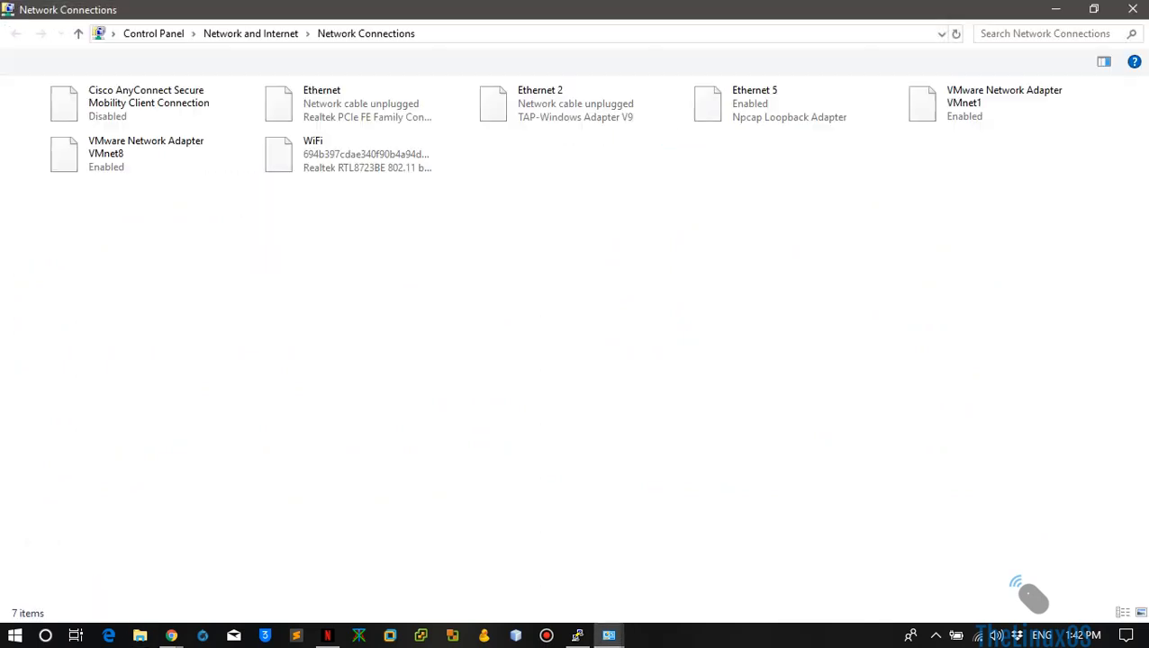
right_click(314, 153)
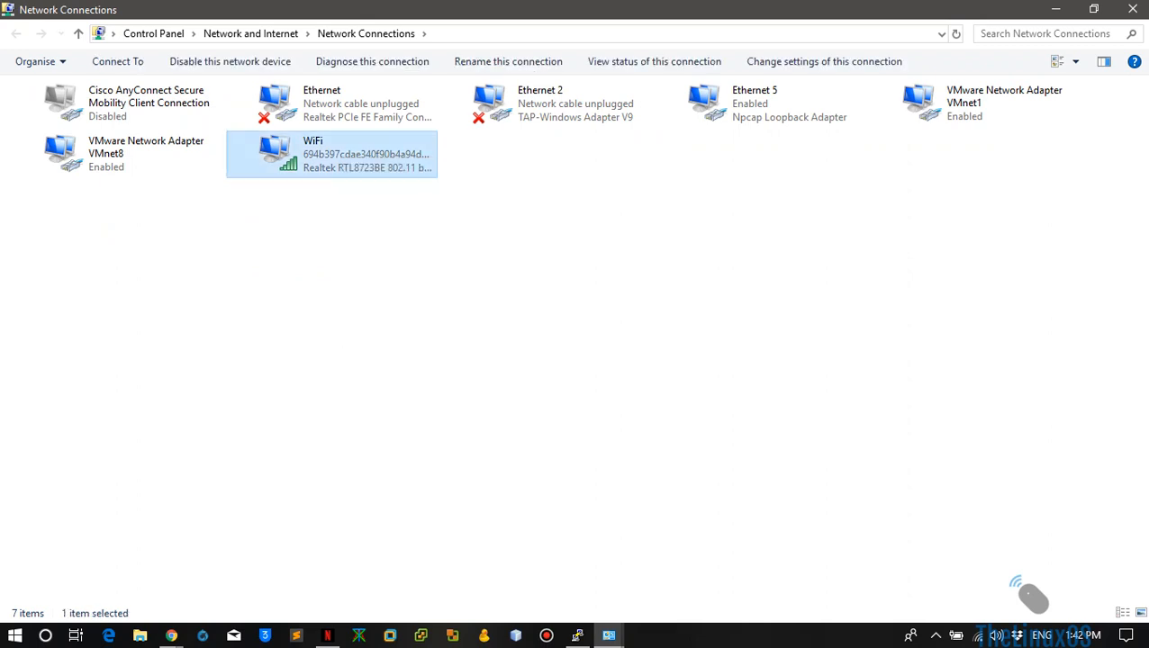
double_click(329, 153)
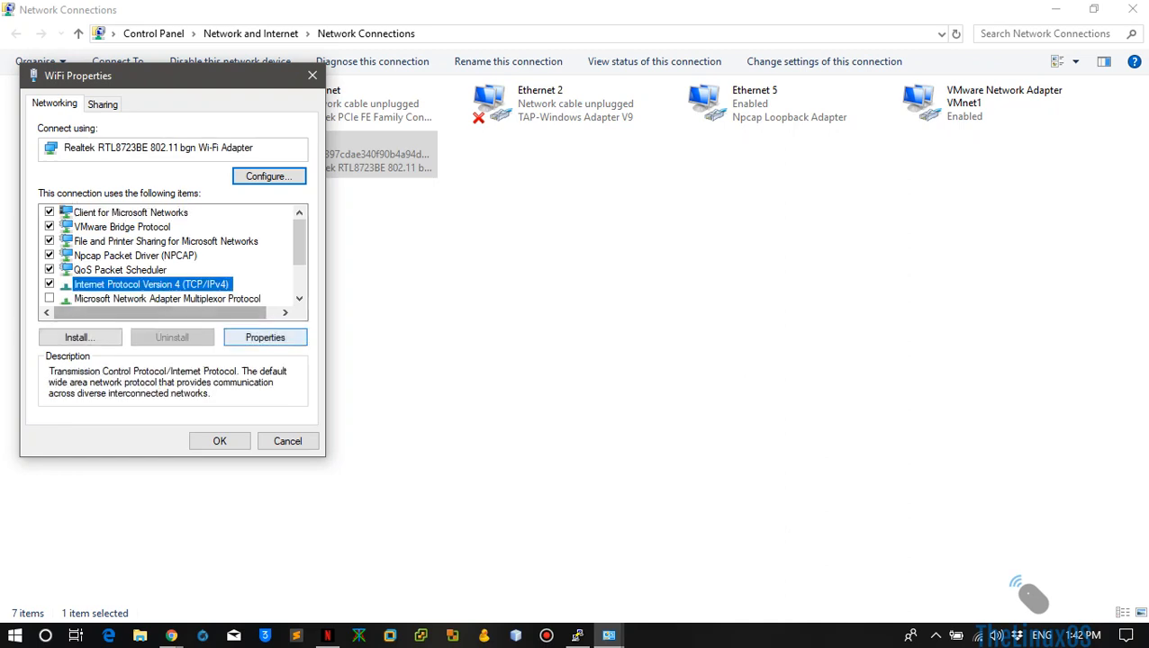
Show IPv4's 'Use the following DNS server addresses' option, revert to automatic, and cancel out
left_click(264, 337)
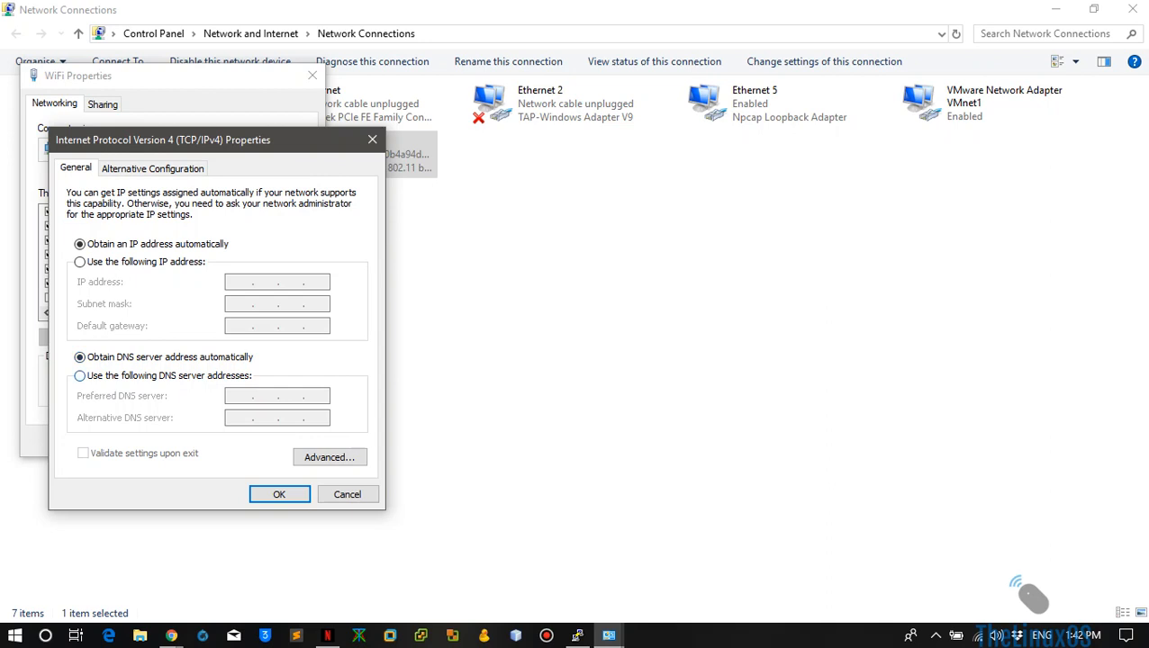
left_click(79, 376)
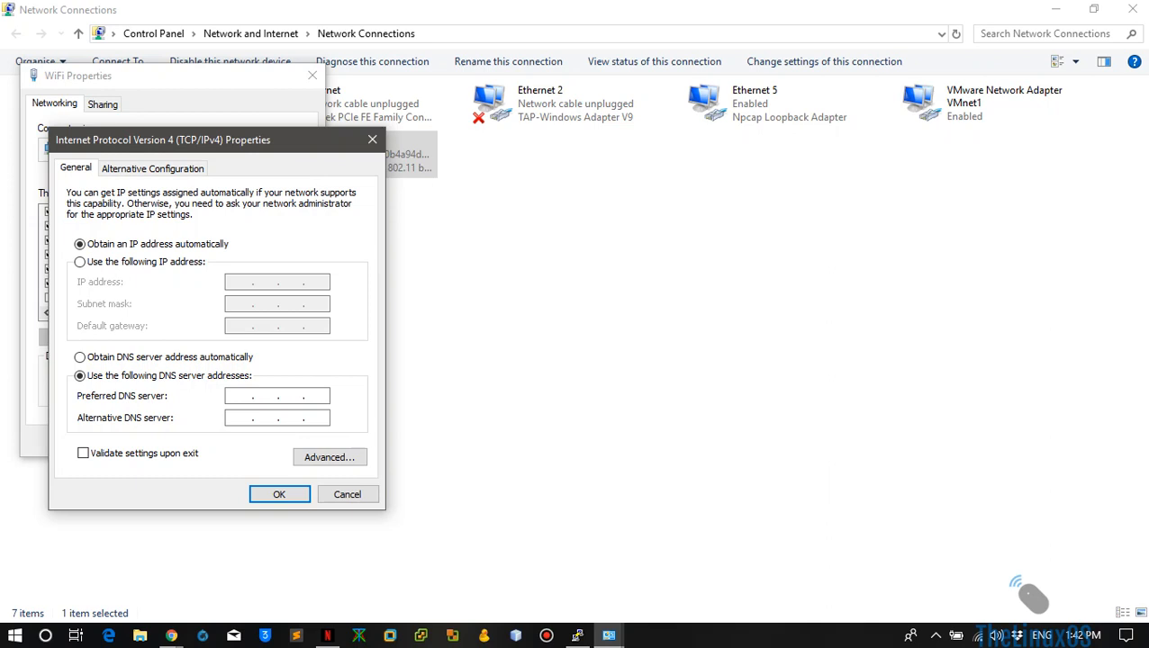
left_click(277, 397)
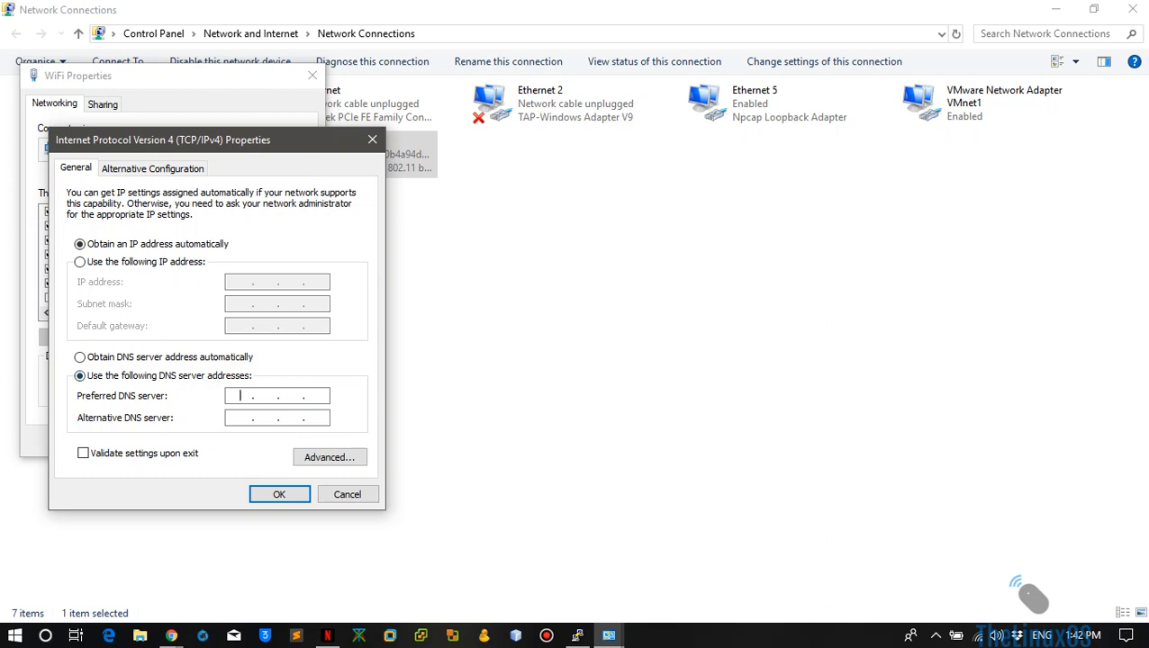
left_click(79, 357)
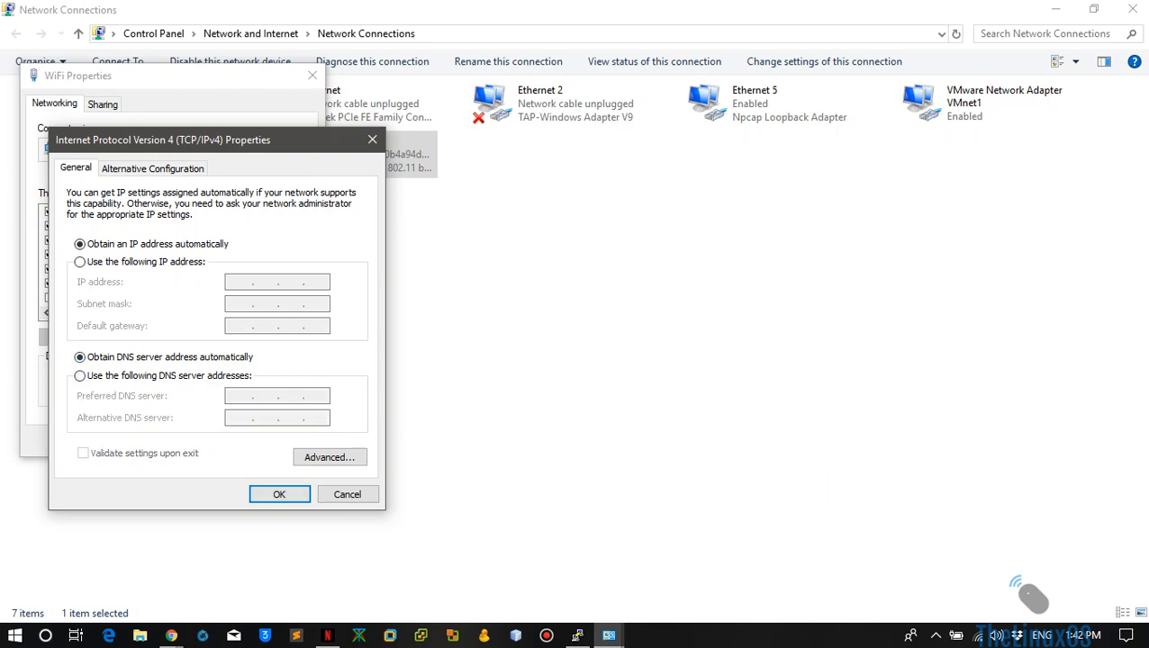
left_click(280, 493)
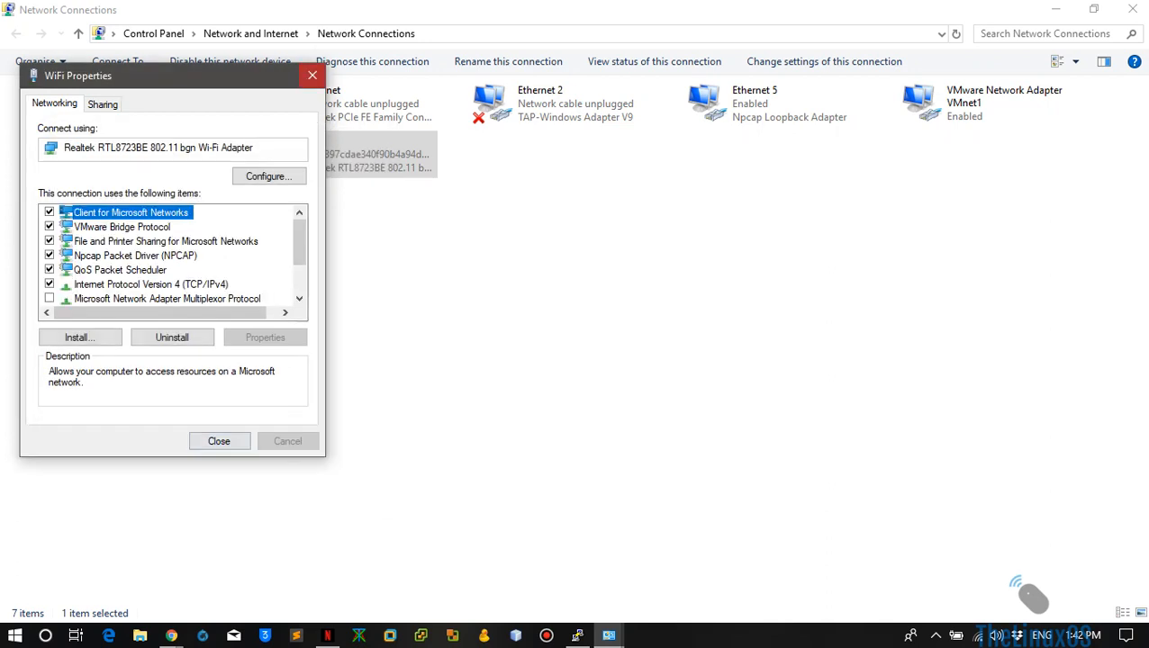
left_click(219, 441)
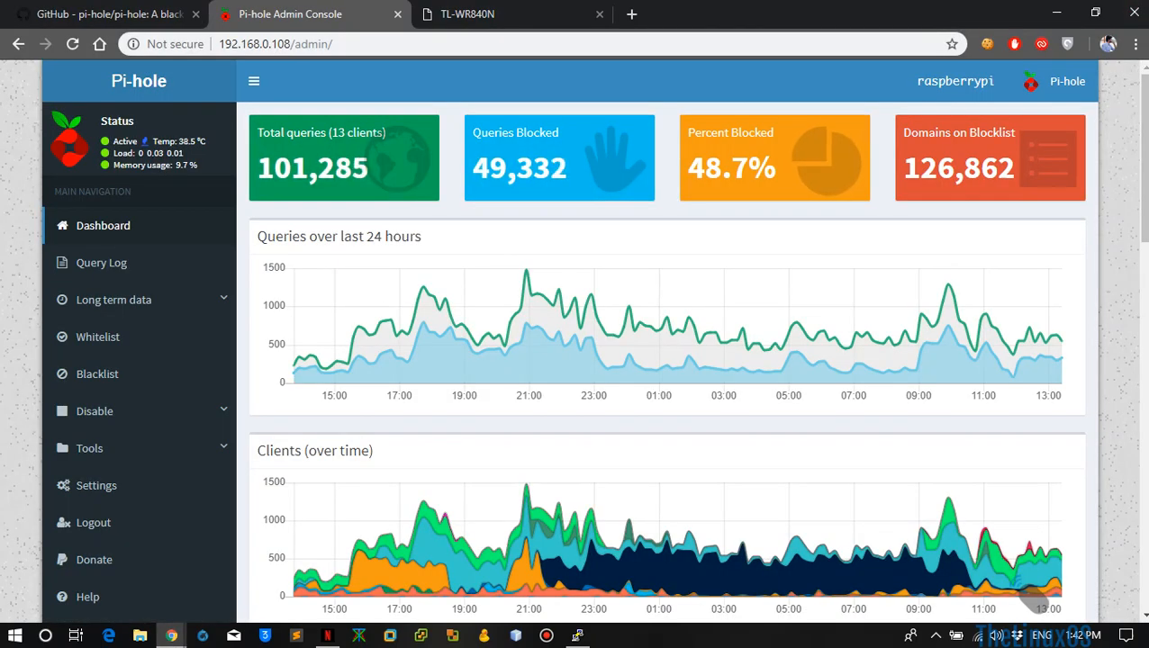
Bring back the TL-WR840N router's DHCP Settings page showing primary DNS 192.168.0.108
left_click(508, 15)
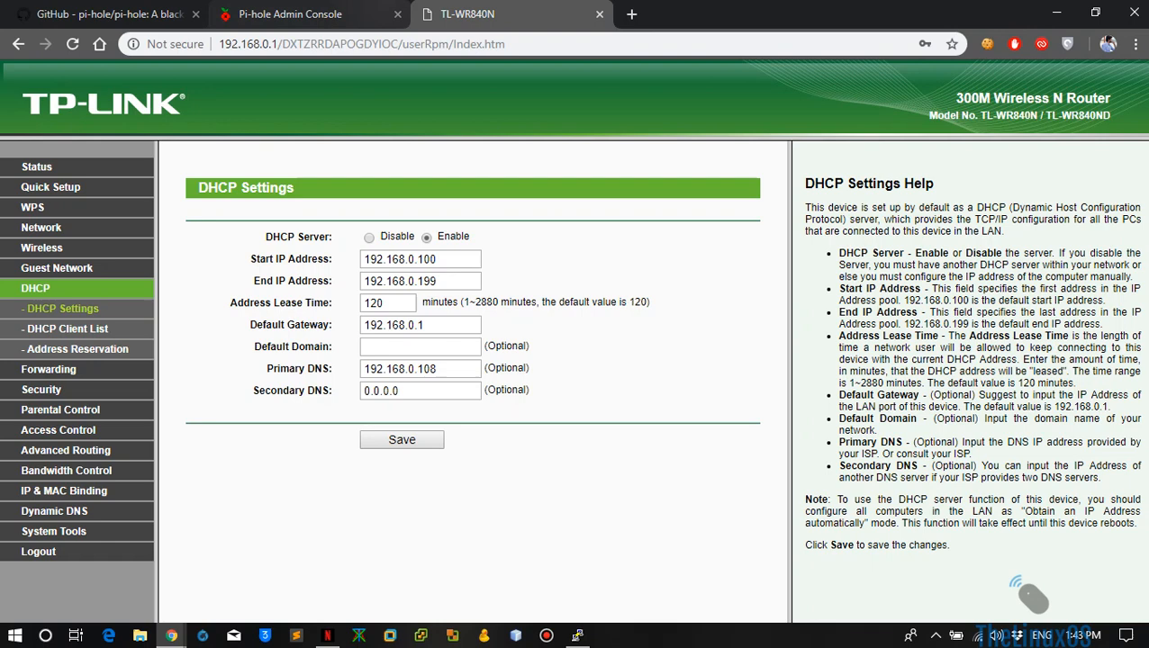
Return to the Pi-hole Admin Console dashboard and its 24-hour query graph
left_click(290, 14)
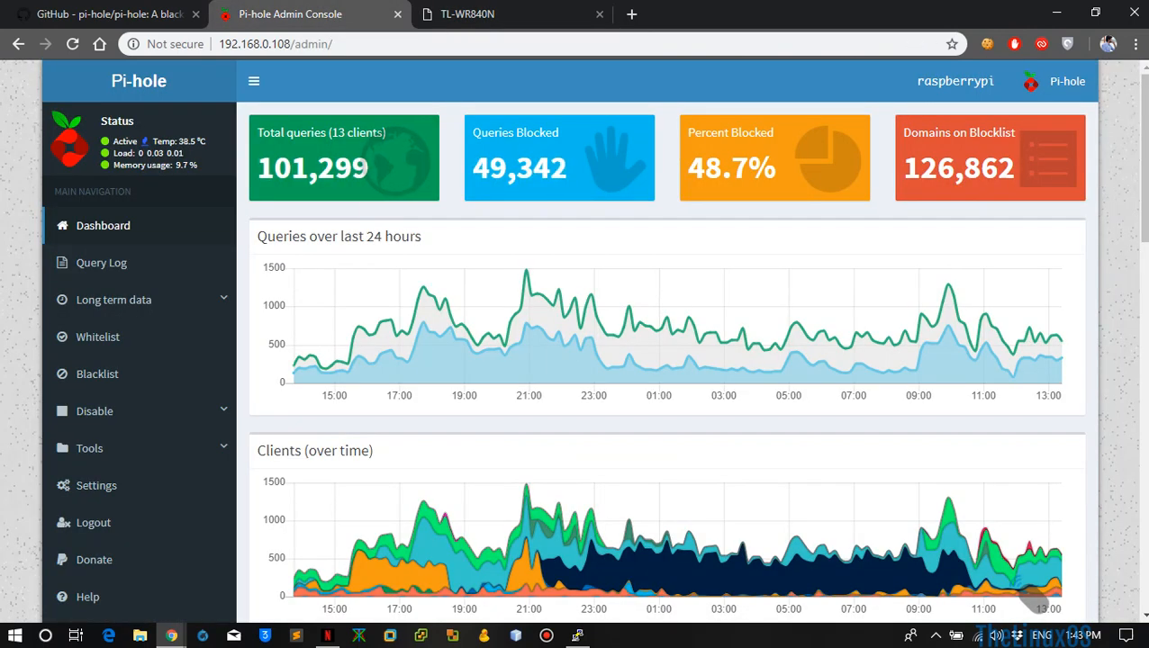
mouse_move(344, 167)
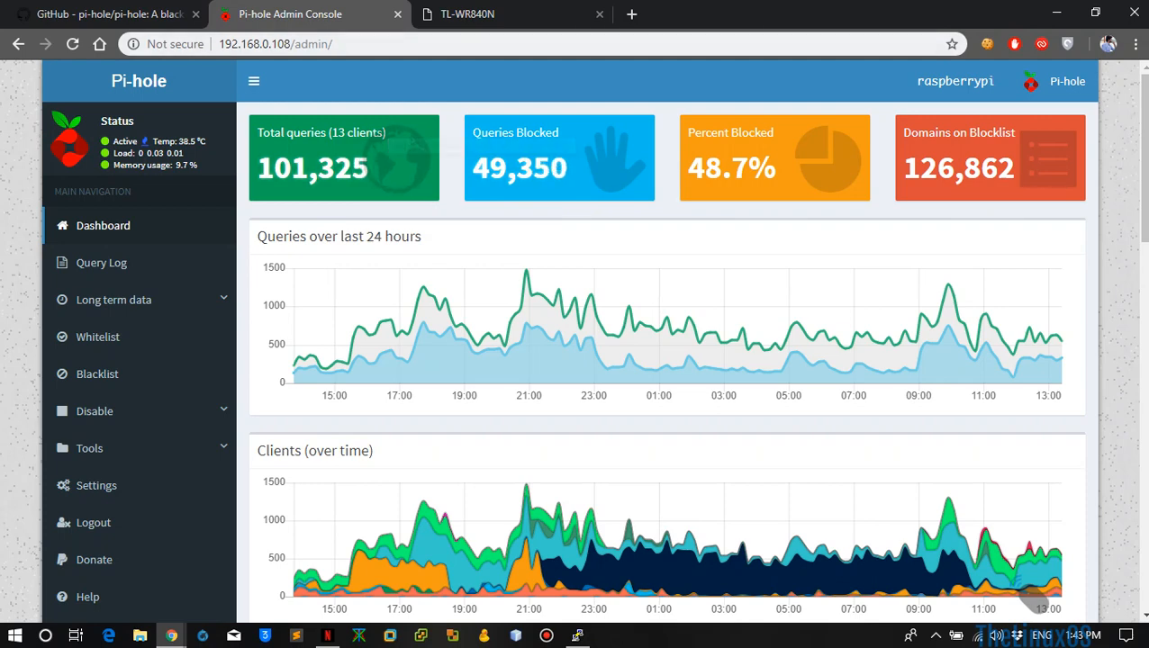
mouse_move(594, 351)
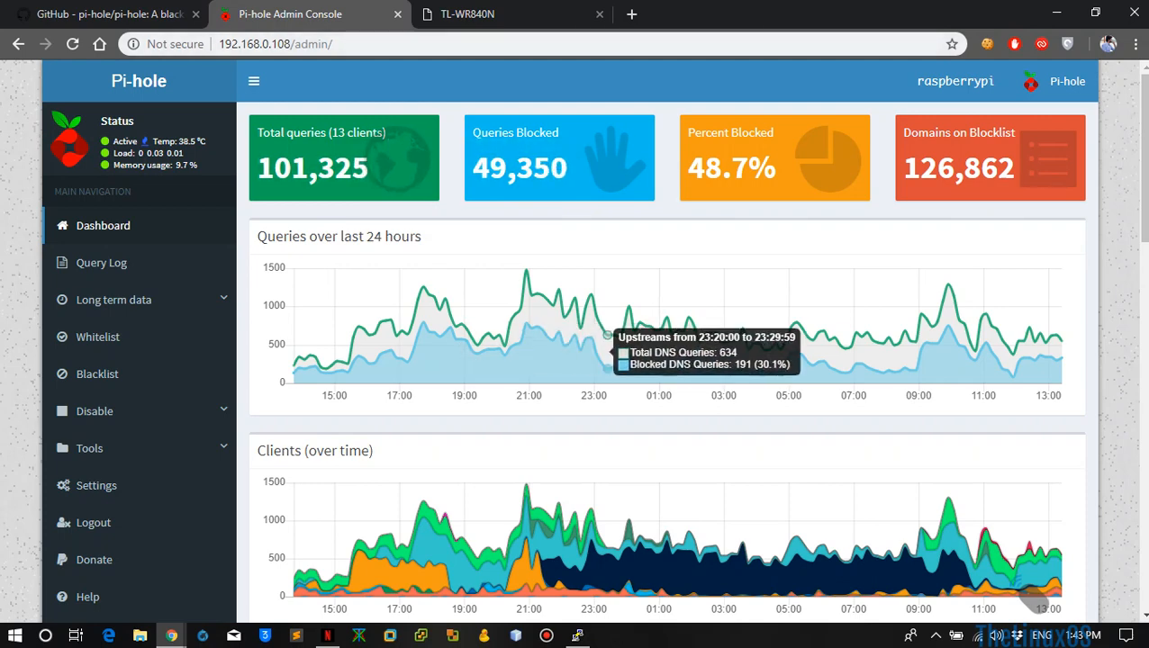